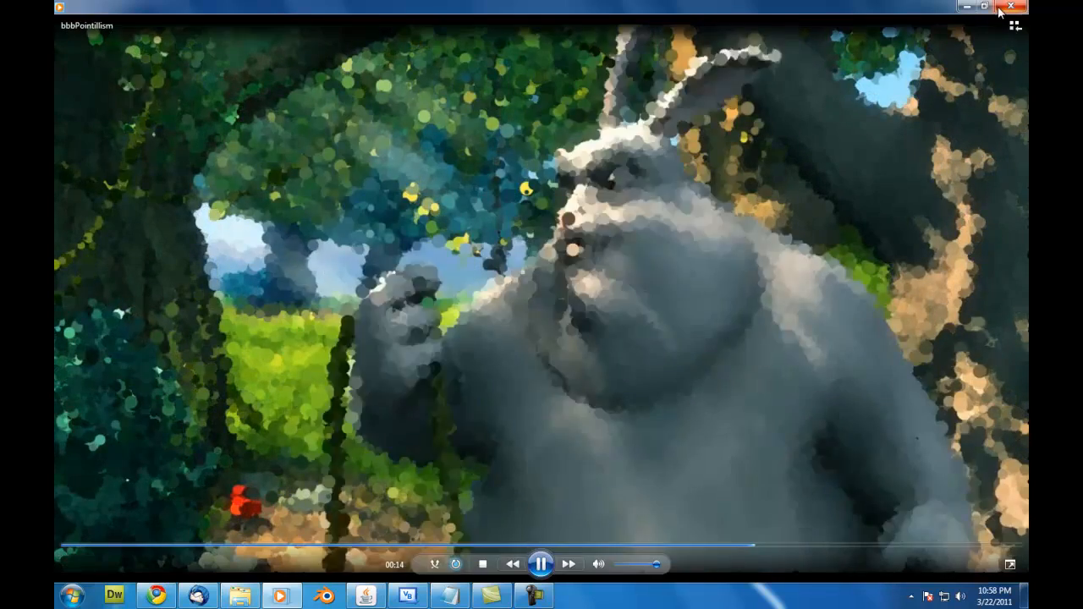
Close the pointillism video playing in Windows Media Player
{"action": "left_click", "coordinate": [1012, 7]}
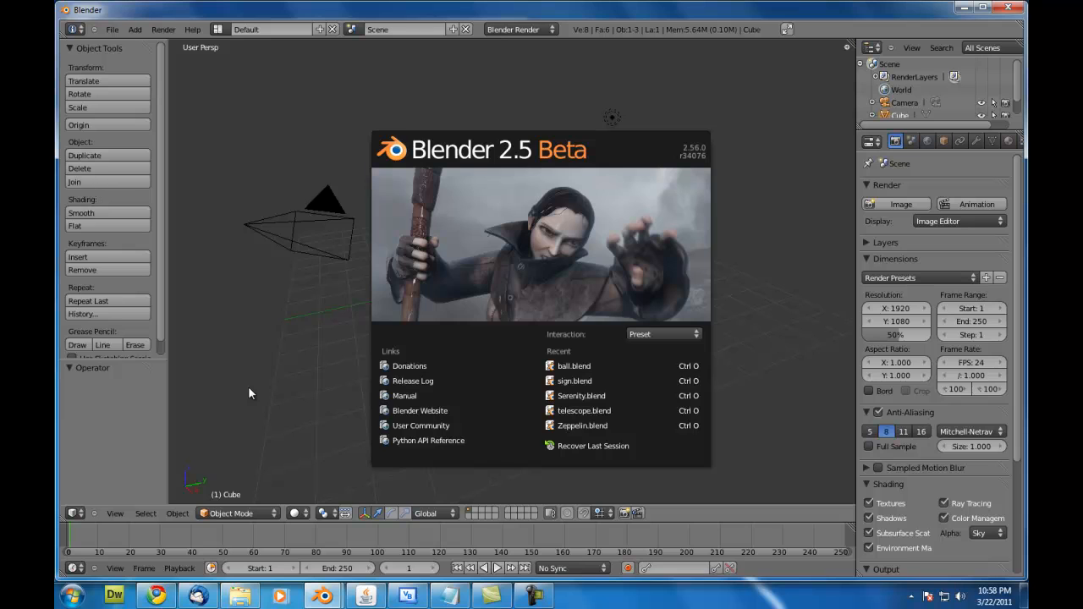
Dismiss the Blender 2.5 splash screen to show the cube, camera and lamp
{"action": "left_click", "coordinate": [250, 393]}
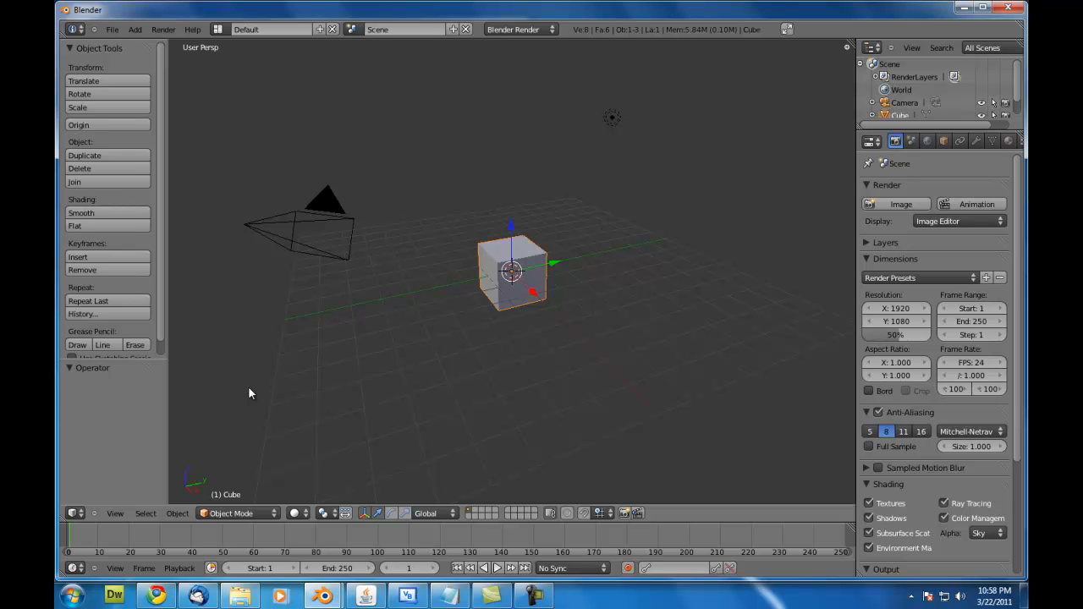
{"action": "mouse_move", "coordinate": [269, 383]}
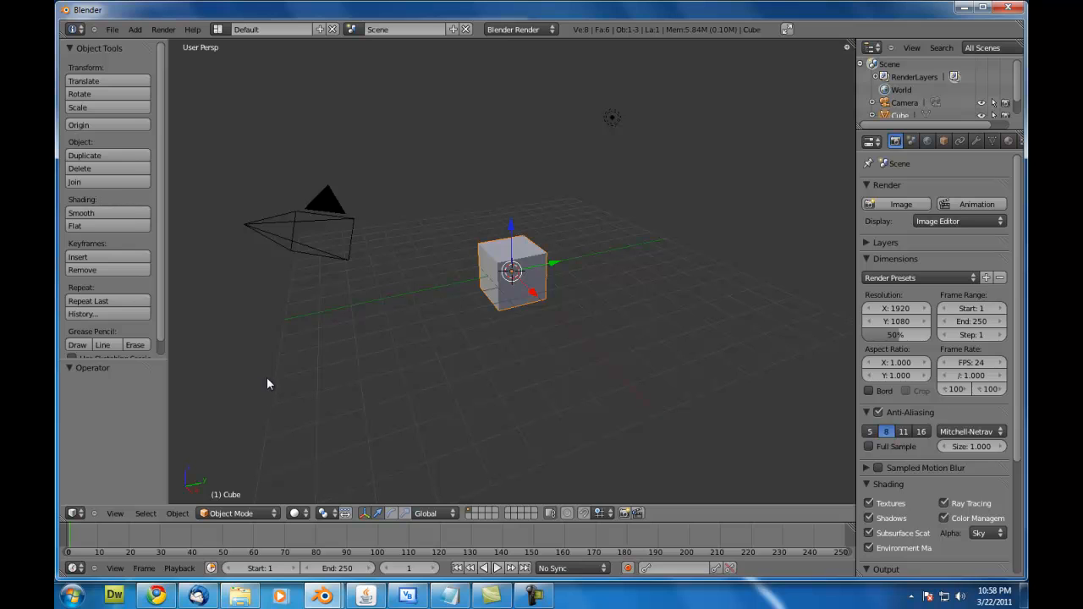
{"action": "mouse_move", "coordinate": [361, 356]}
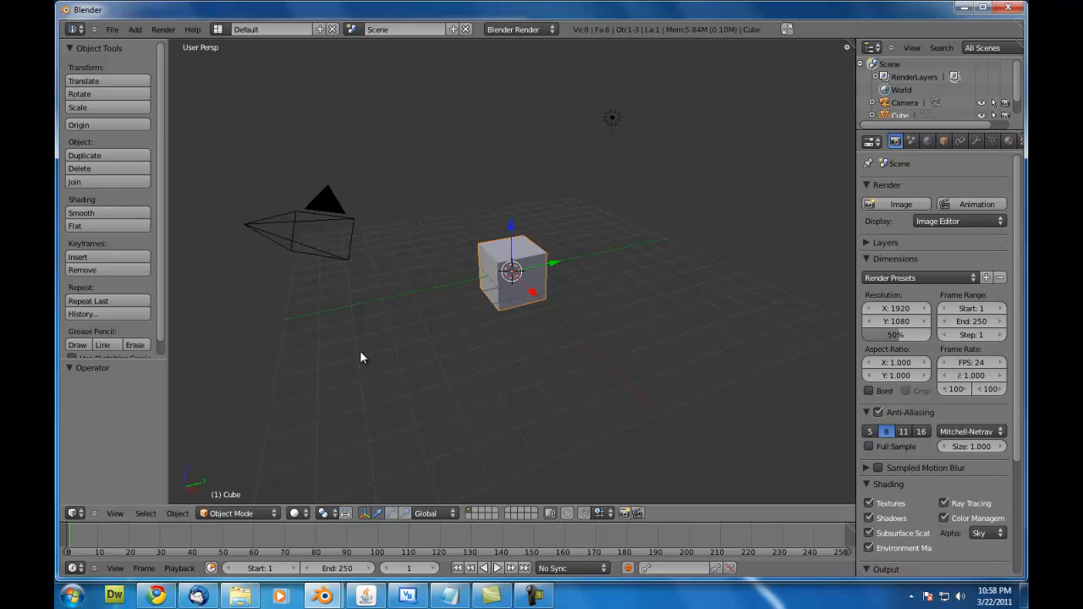
{"action": "mouse_move", "coordinate": [393, 339]}
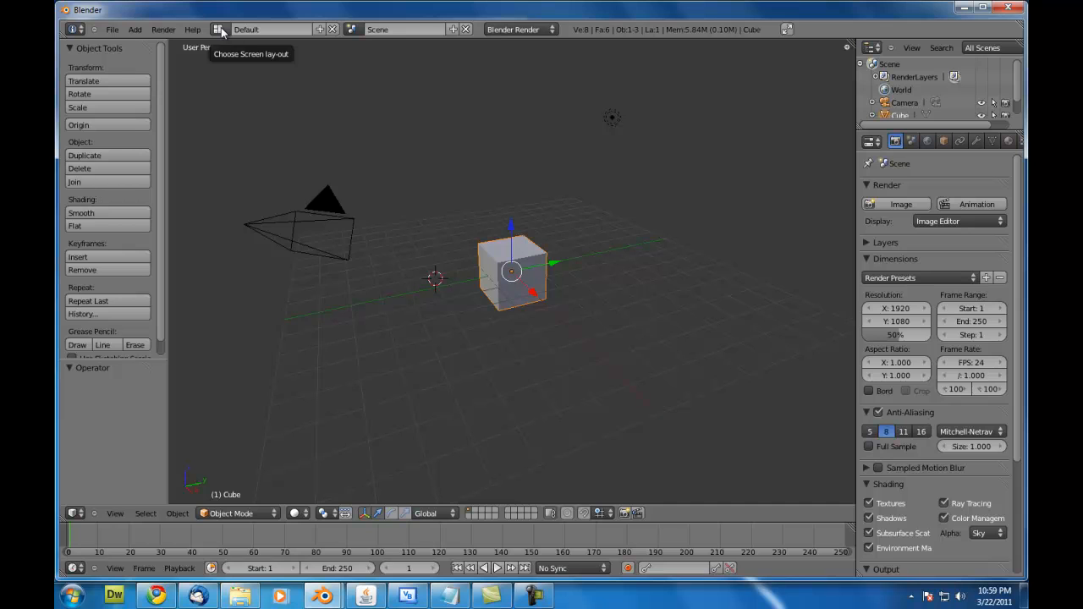
In the Video Editing layout, add ball.avi as a movie strip and reposition it
{"action": "left_click", "coordinate": [219, 29]}
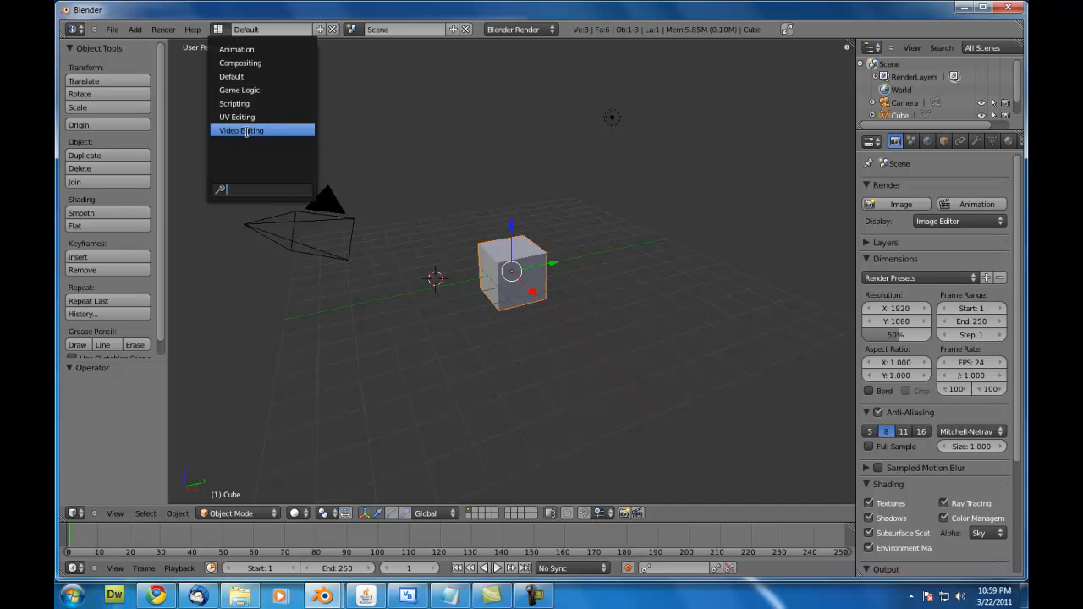
{"action": "left_click", "coordinate": [241, 130]}
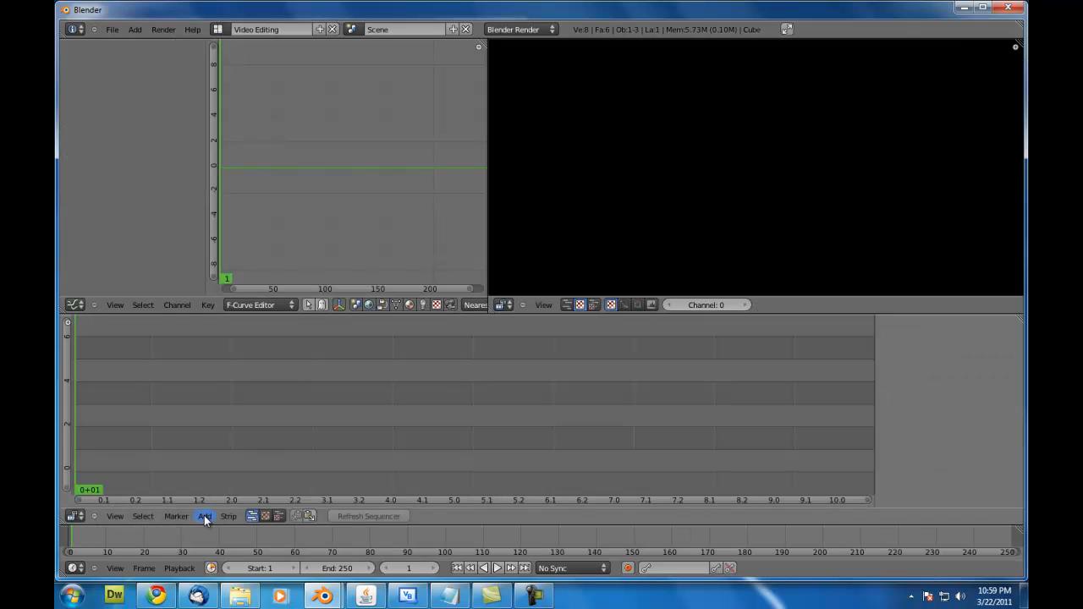
{"action": "left_click", "coordinate": [204, 516]}
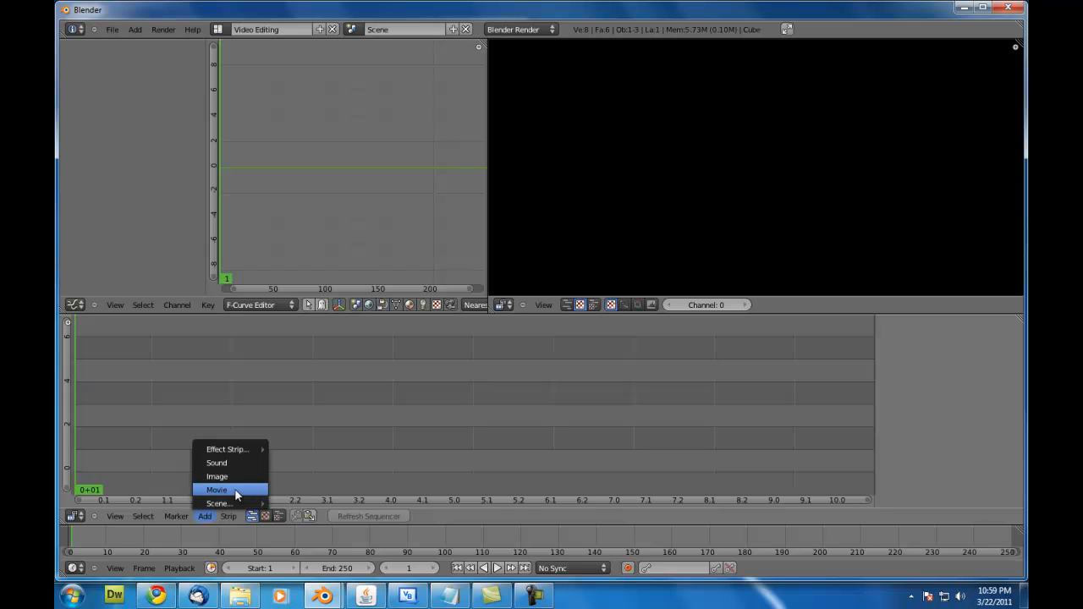
{"action": "mouse_move", "coordinate": [216, 491]}
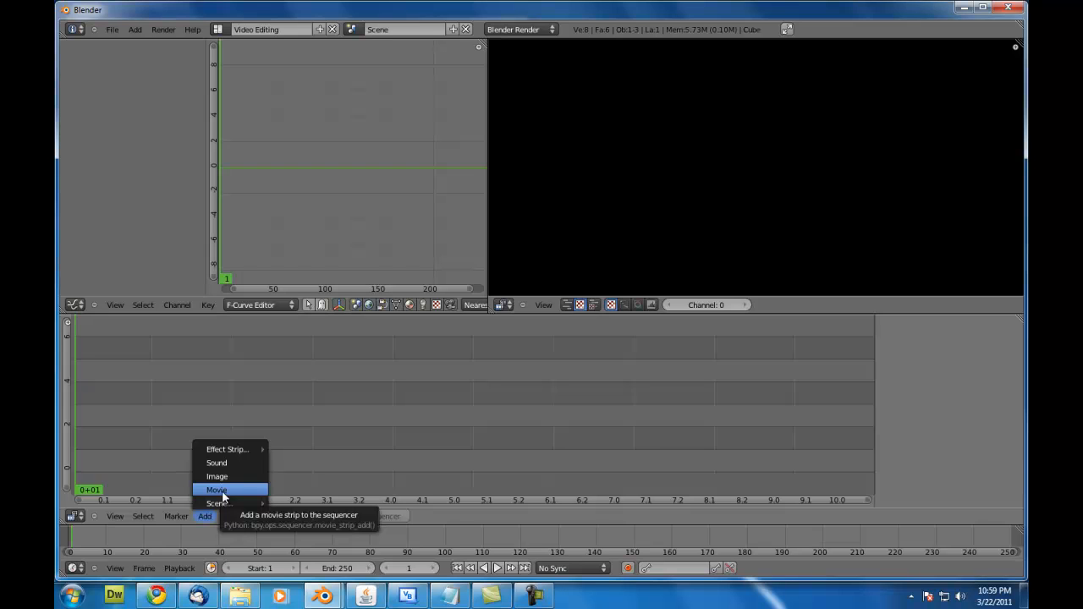
{"action": "left_click", "coordinate": [217, 490]}
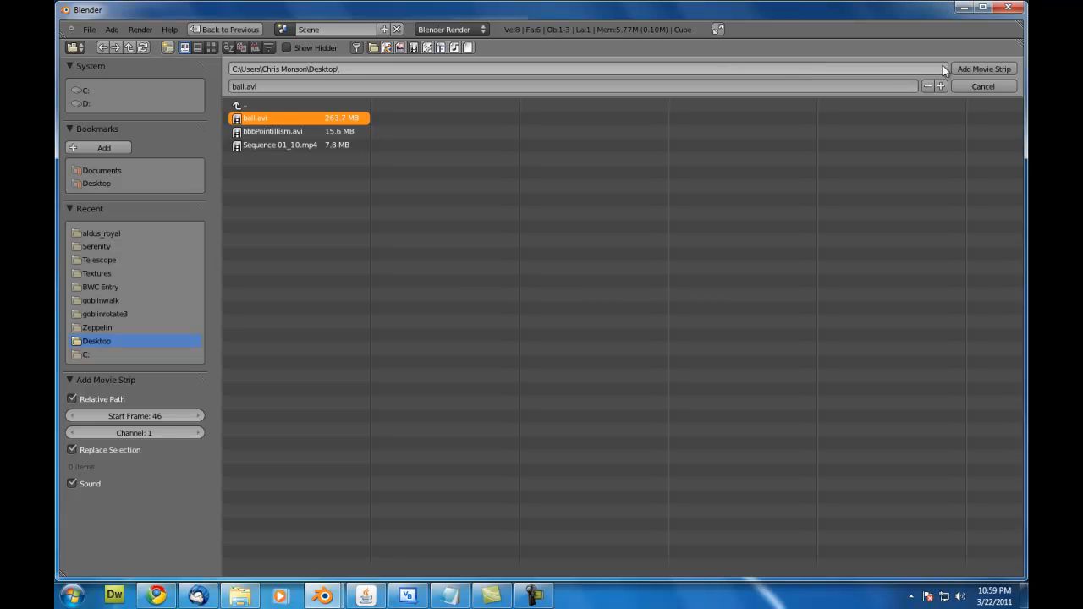
{"action": "left_click", "coordinate": [983, 69]}
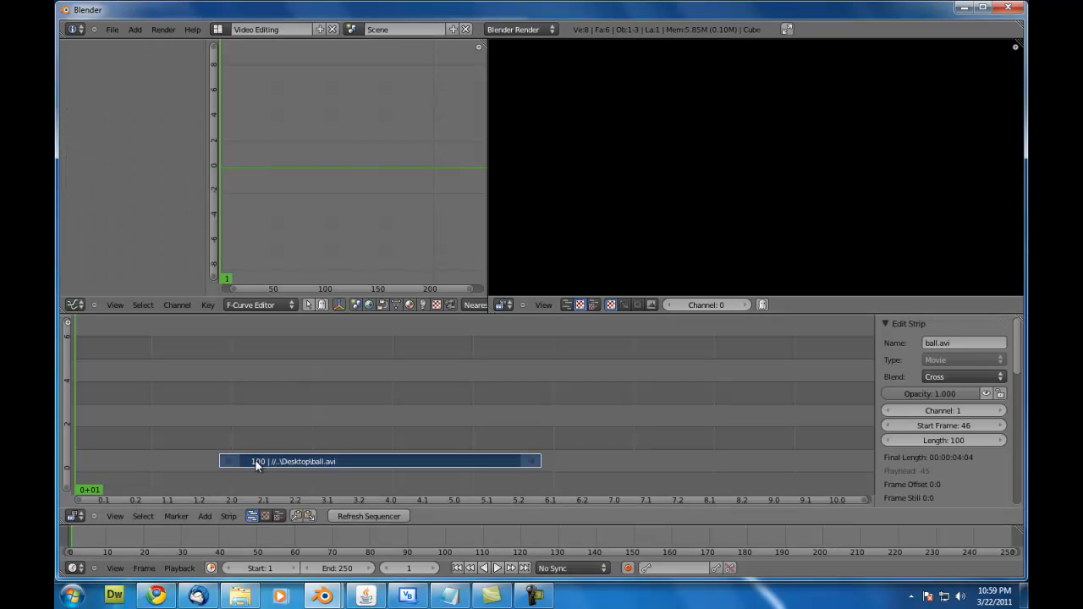
{"action": "left_click_drag", "start_coordinate": [378, 461], "coordinate": [260, 462]}
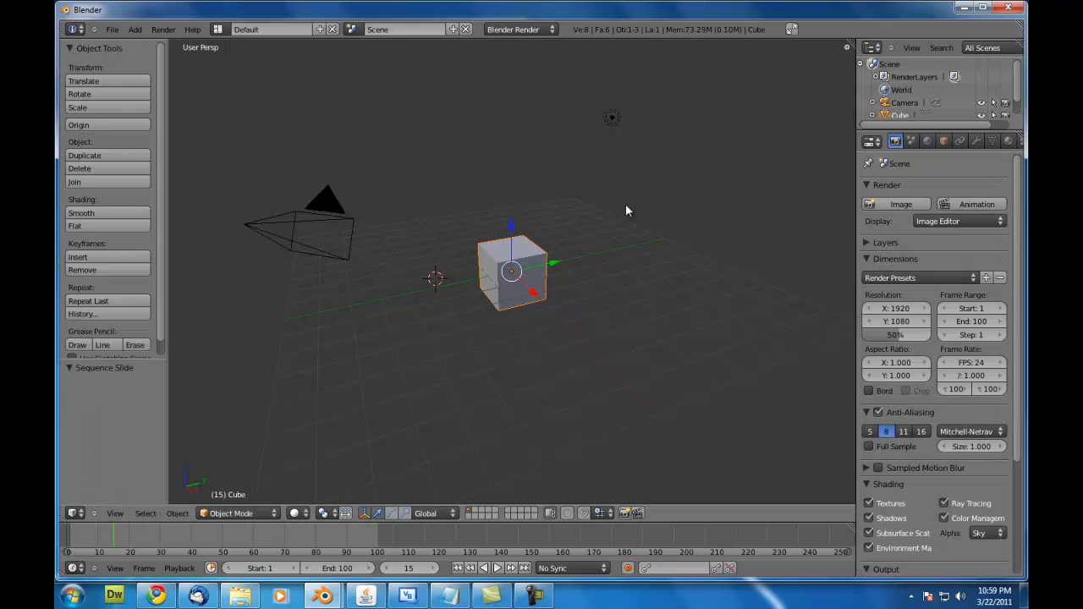
Use the HDTV 720p preset with JPEG output and render the 100-frame animation
{"action": "left_click", "coordinate": [918, 278]}
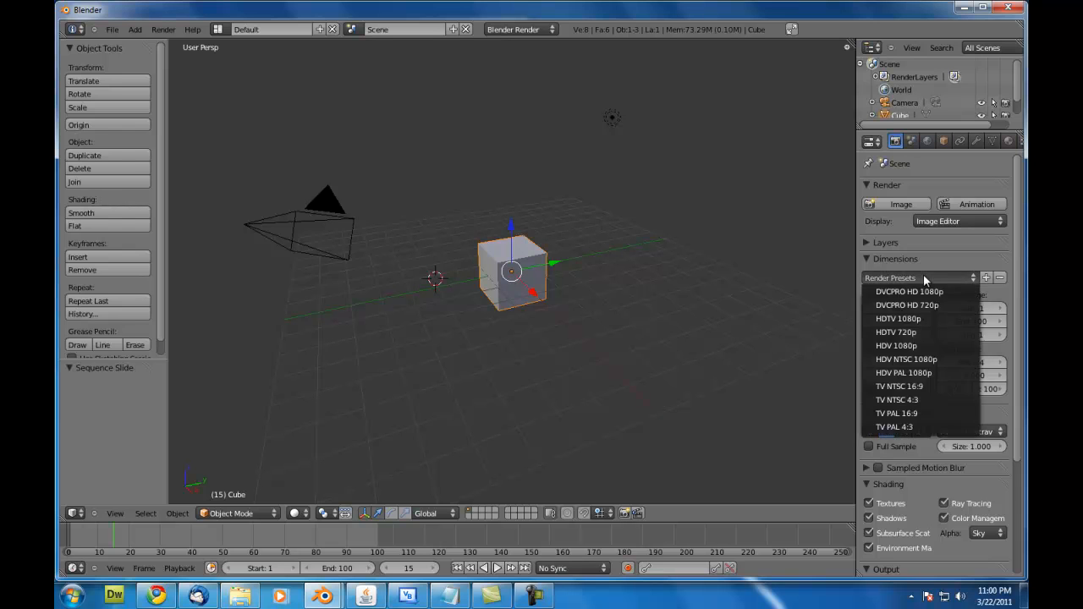
{"action": "mouse_move", "coordinate": [899, 386]}
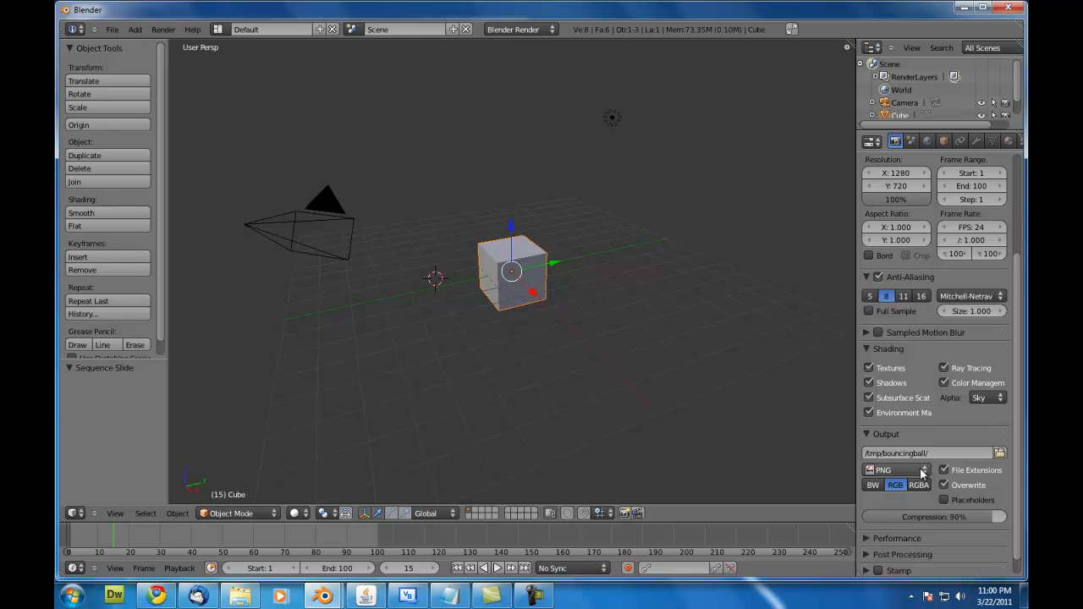
{"action": "left_click", "coordinate": [888, 469]}
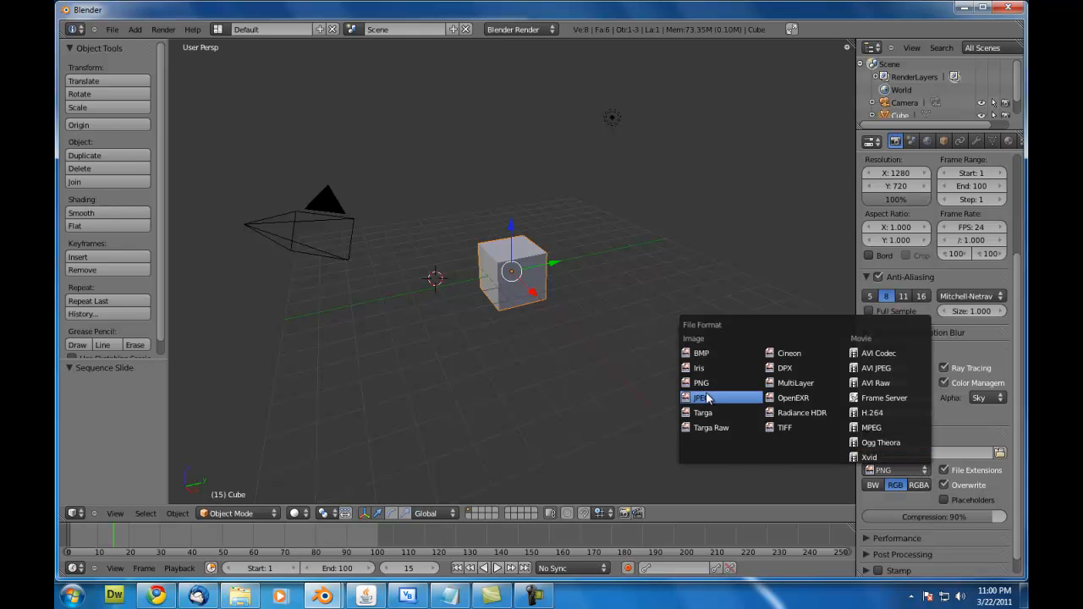
{"action": "left_click", "coordinate": [700, 398]}
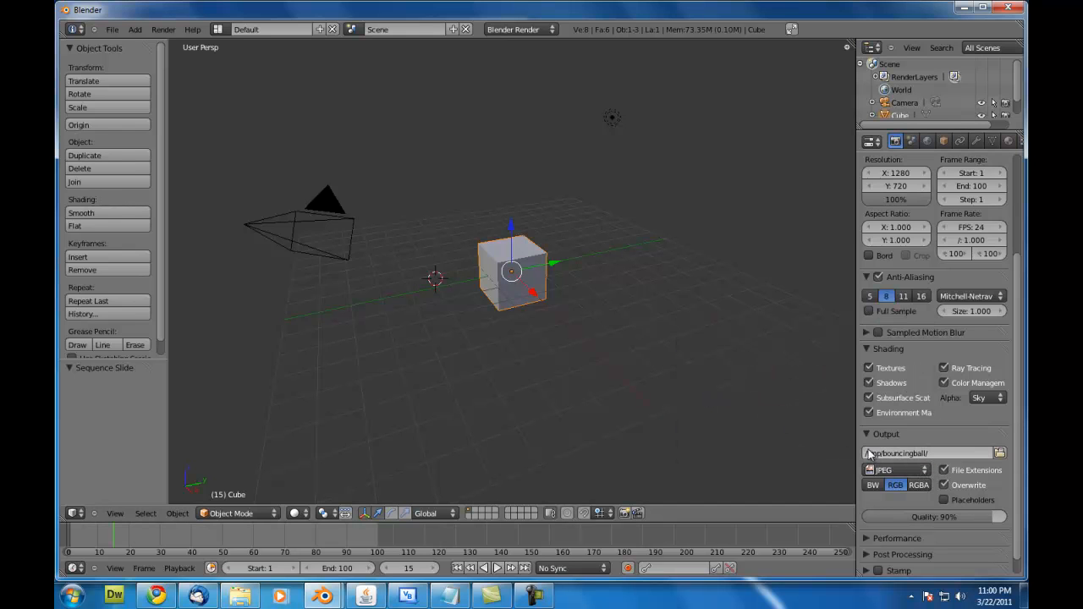
{"action": "mouse_move", "coordinate": [885, 469]}
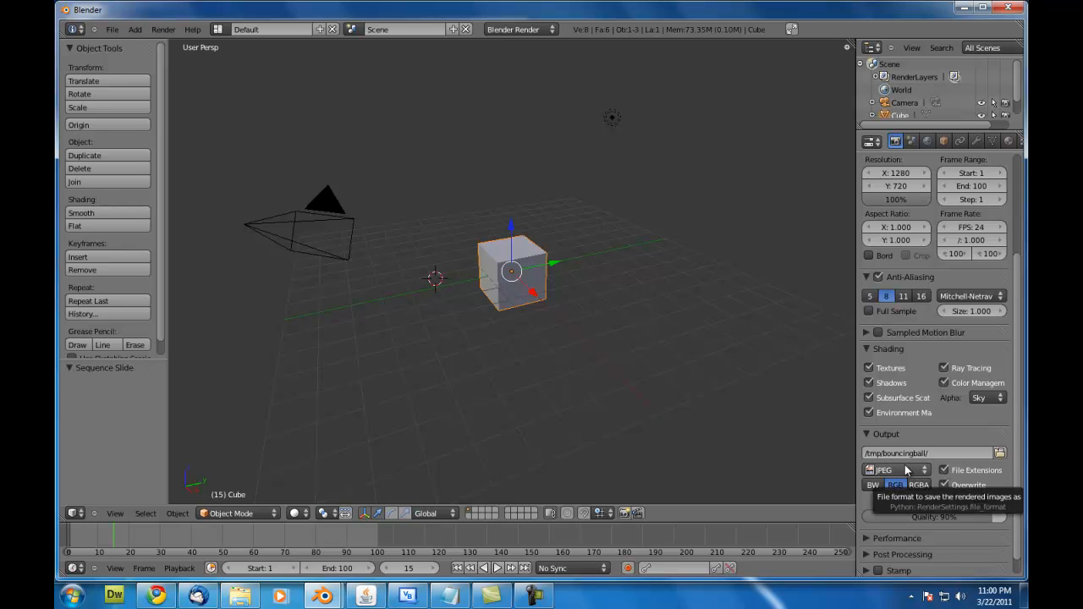
{"action": "left_click", "coordinate": [162, 29]}
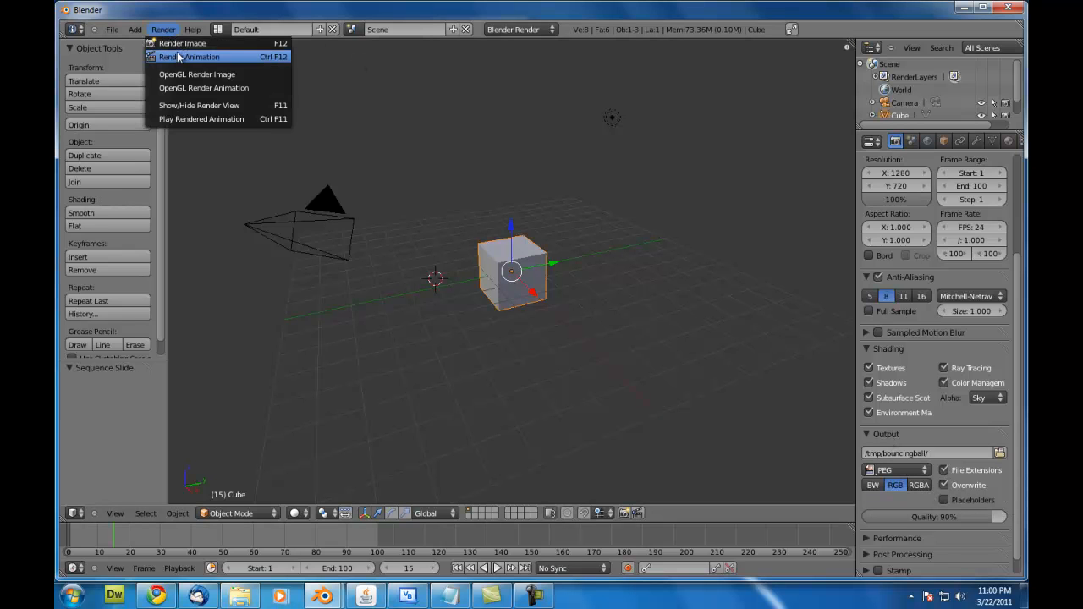
{"action": "left_click", "coordinate": [182, 43]}
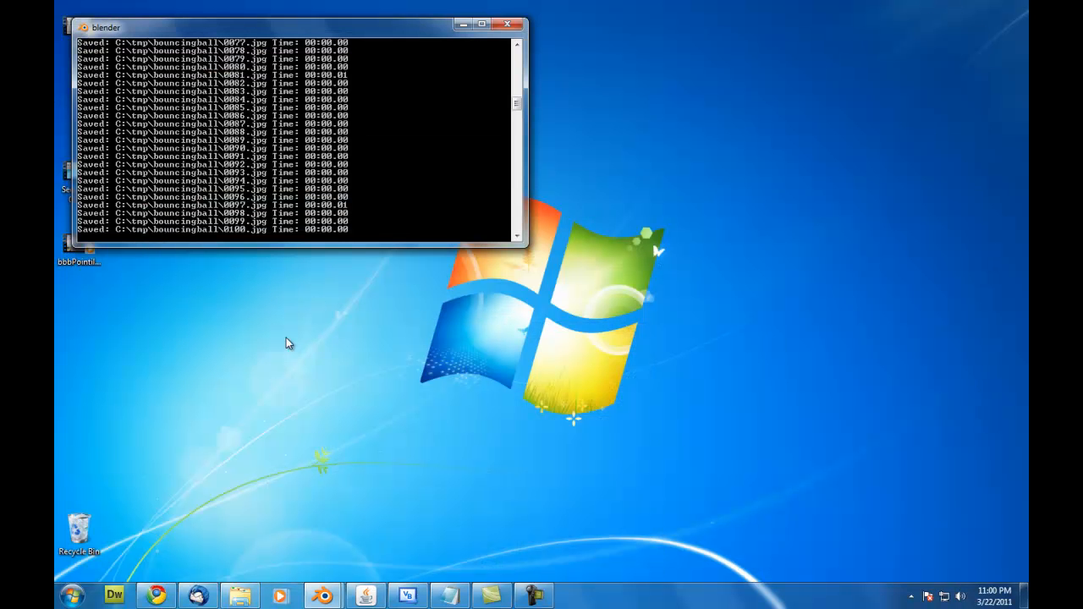
Bring up Chrome and scroll the Service Producer downloads page to VideoEffects.zip
{"action": "left_click", "coordinate": [507, 23]}
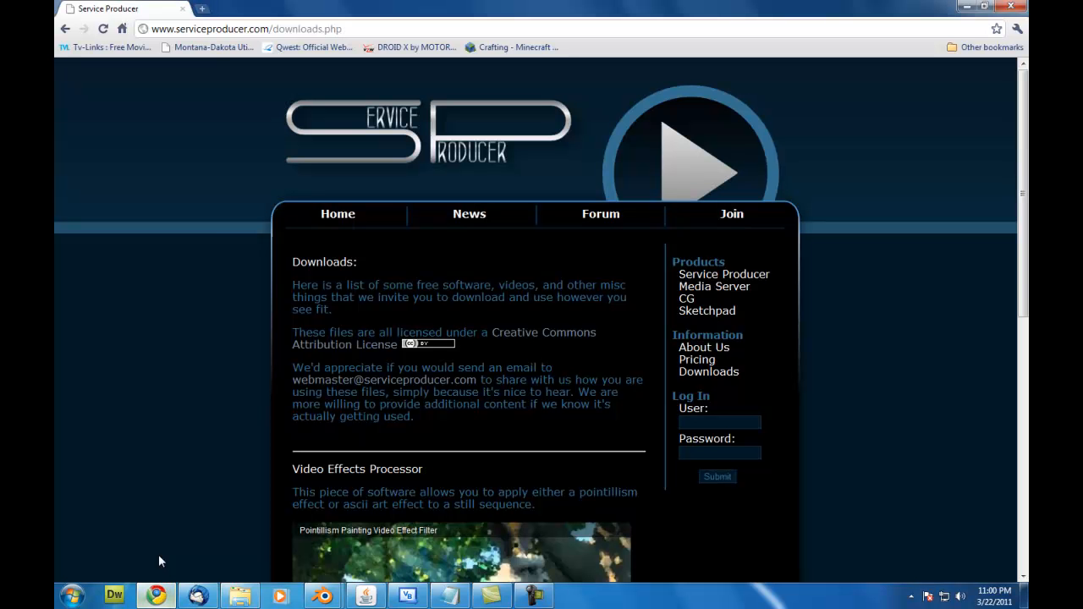
{"action": "mouse_move", "coordinate": [207, 154]}
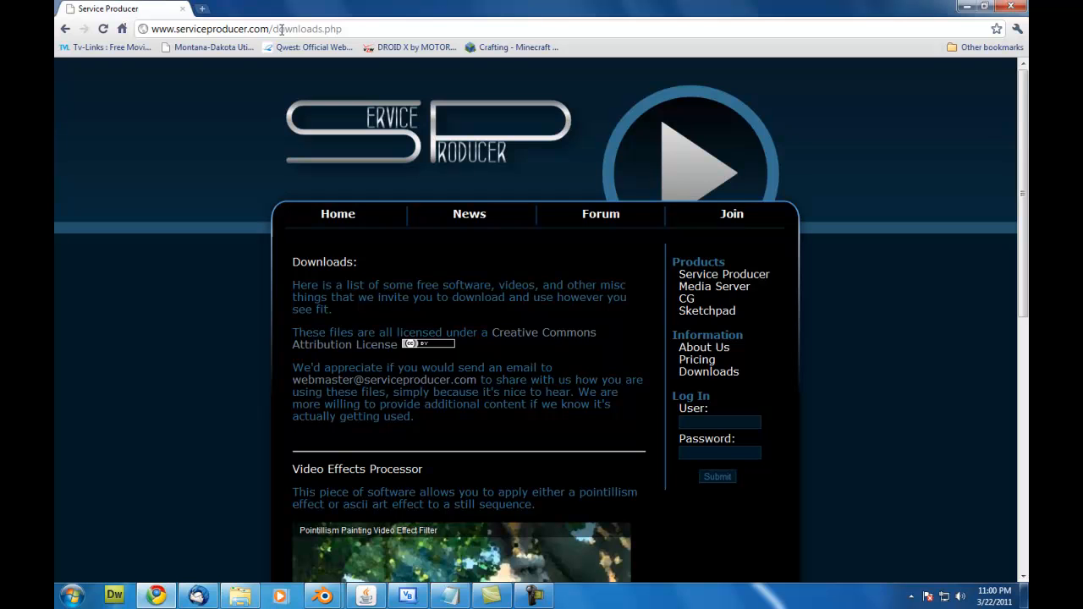
{"action": "mouse_move", "coordinate": [393, 119]}
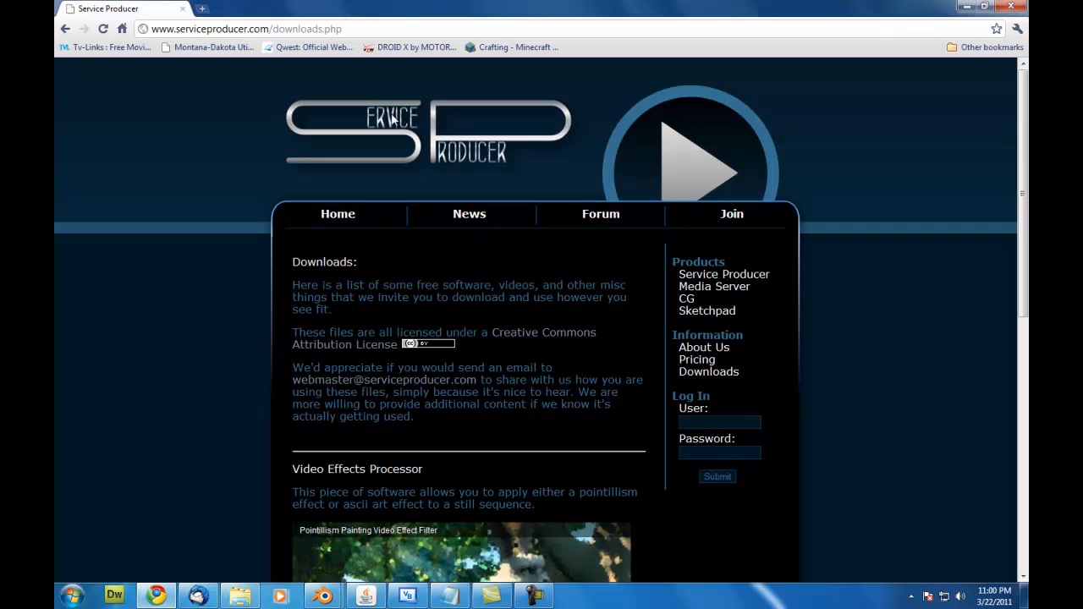
{"action": "mouse_move", "coordinate": [710, 372]}
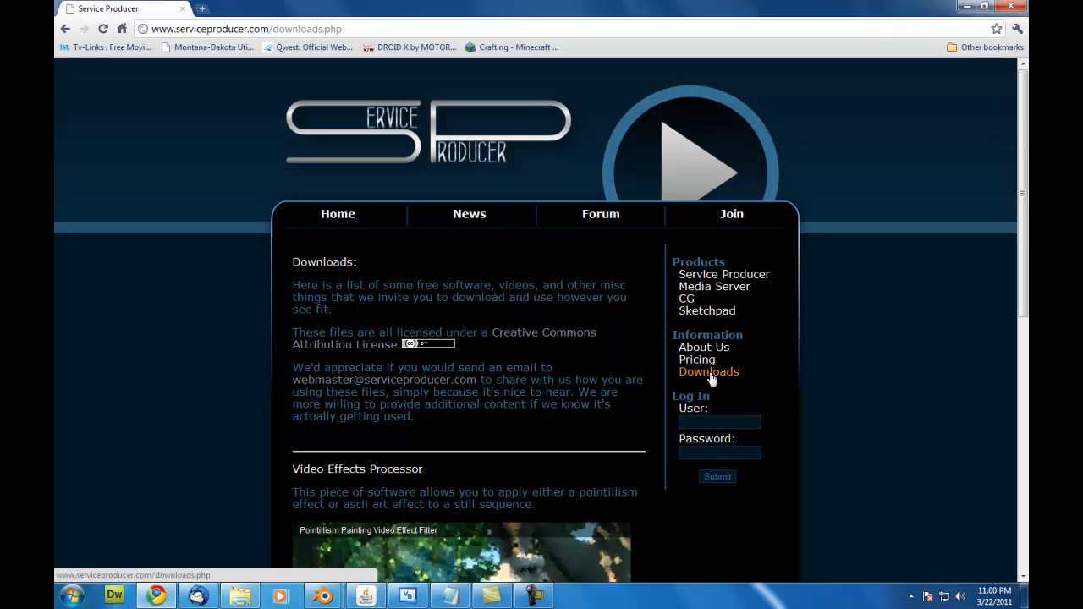
{"action": "scroll", "scroll_direction": "down", "scroll_amount": 3}
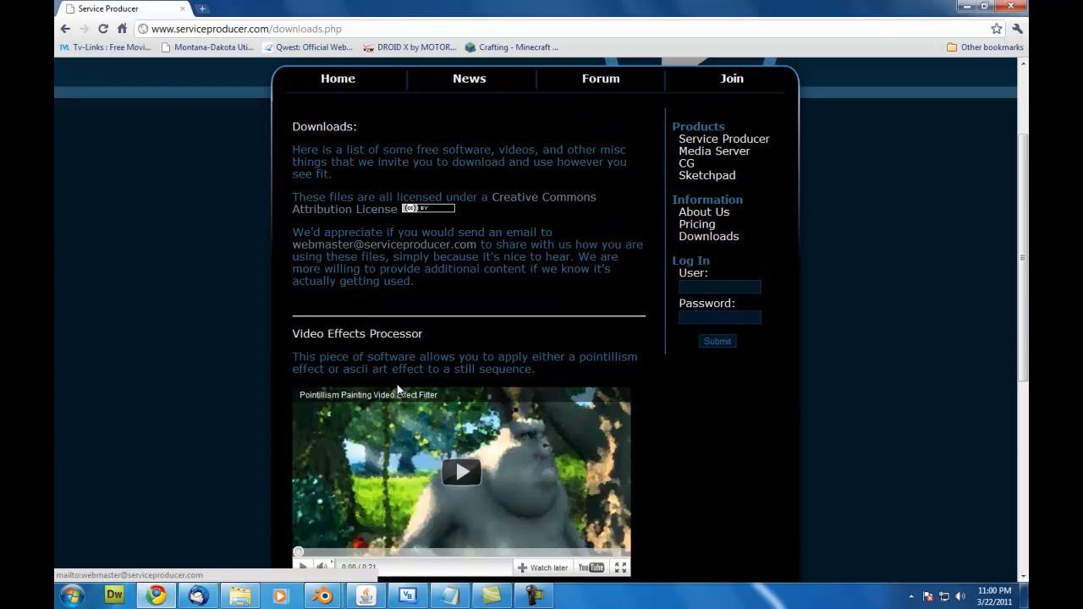
{"action": "scroll", "scroll_direction": "down", "scroll_amount": 3}
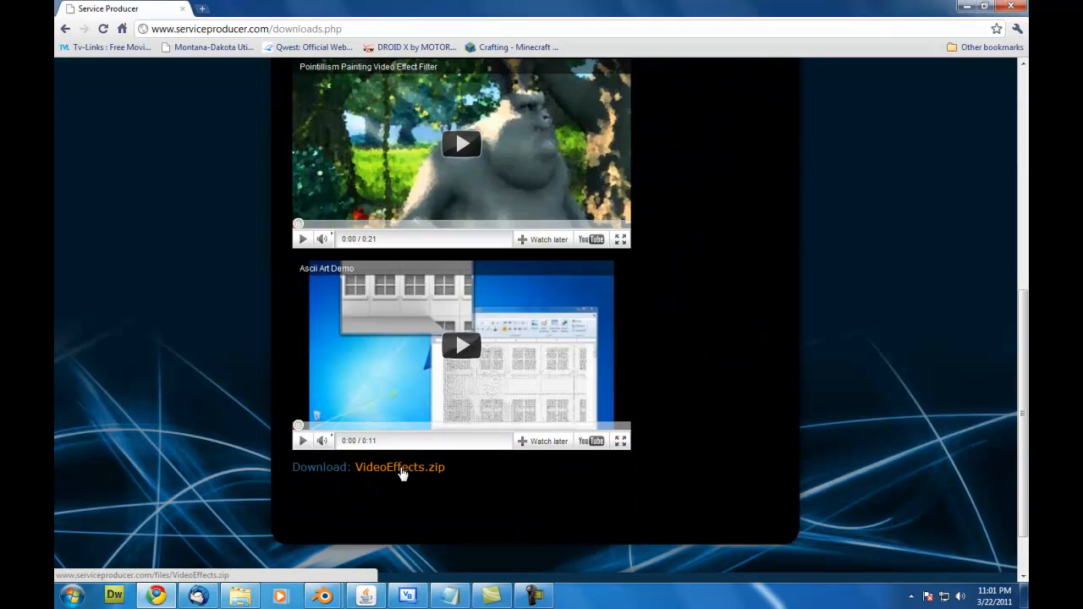
Download VideoEffects.zip and run the Video Effects application from the archive
{"action": "left_click", "coordinate": [399, 466]}
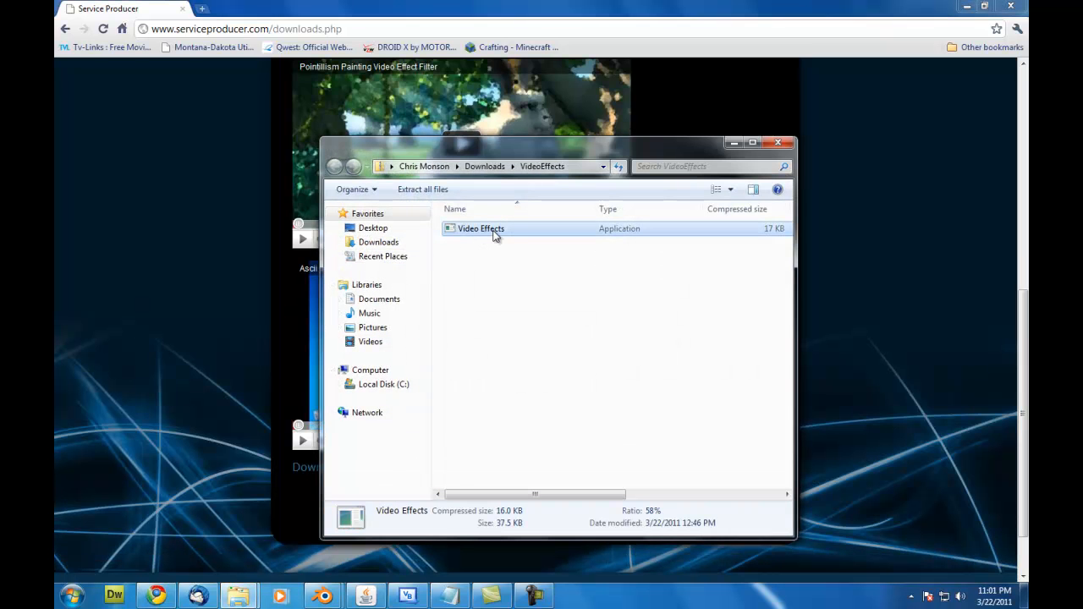
{"action": "double_click", "coordinate": [480, 228]}
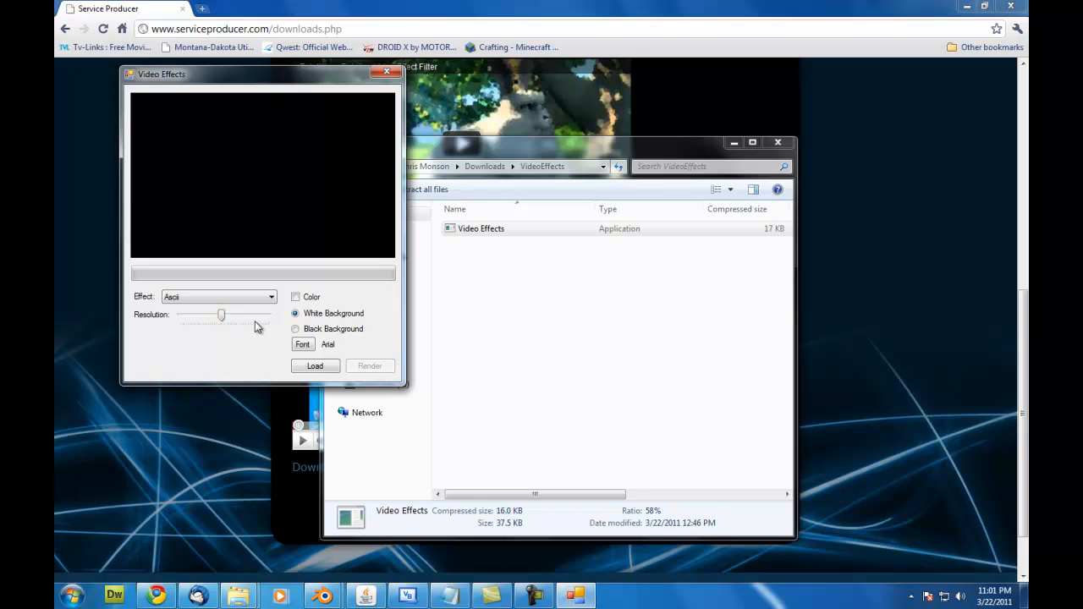
Try the resolution slider and toggle the Color option on and back off
{"action": "left_click_drag", "start_coordinate": [222, 315], "coordinate": [221, 315]}
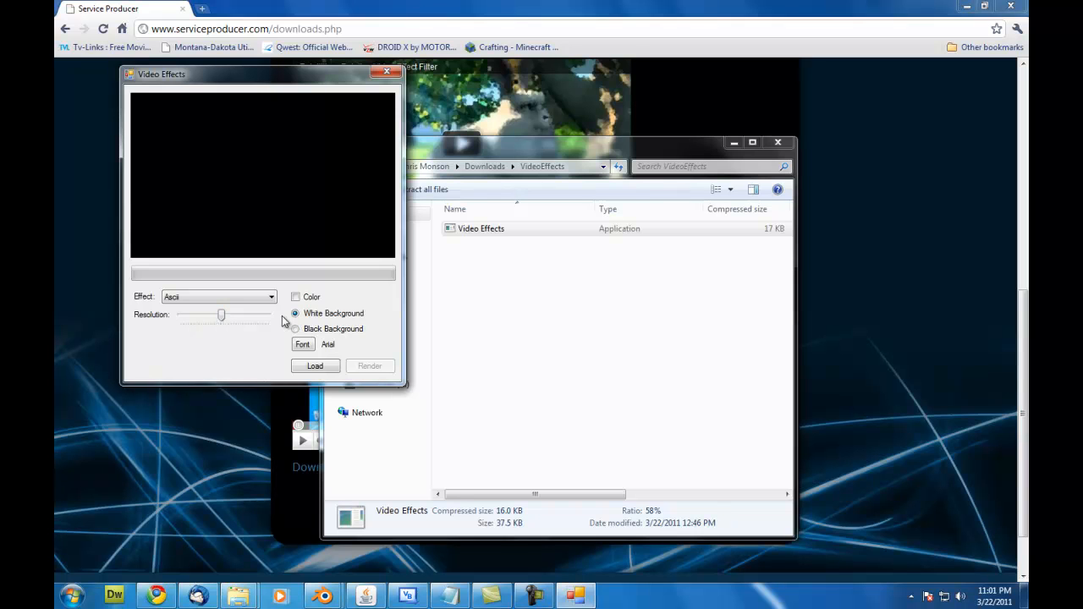
{"action": "left_click", "coordinate": [296, 297]}
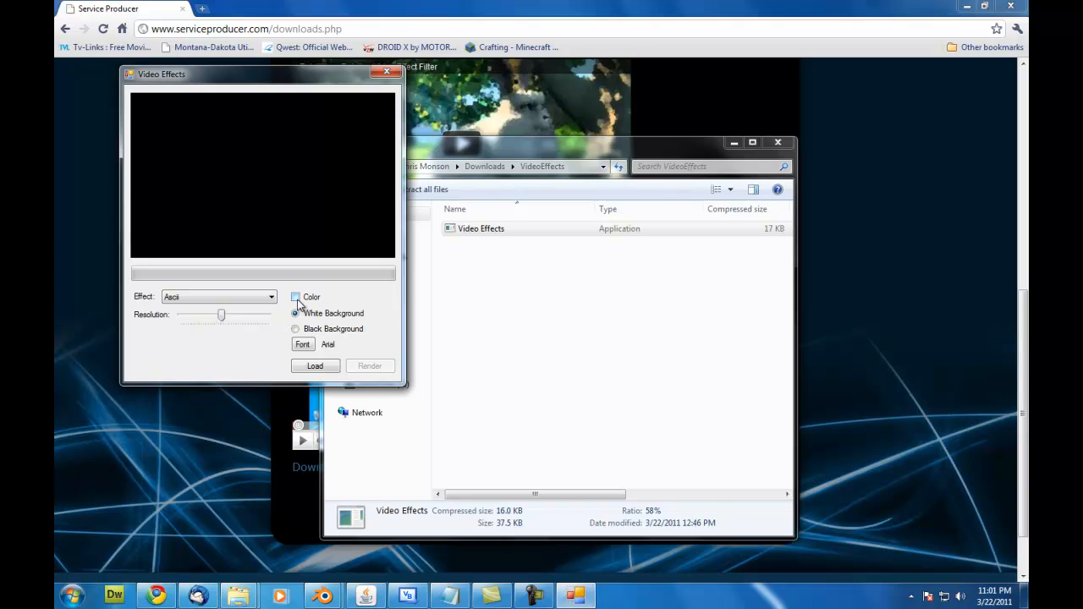
{"action": "left_click", "coordinate": [296, 297]}
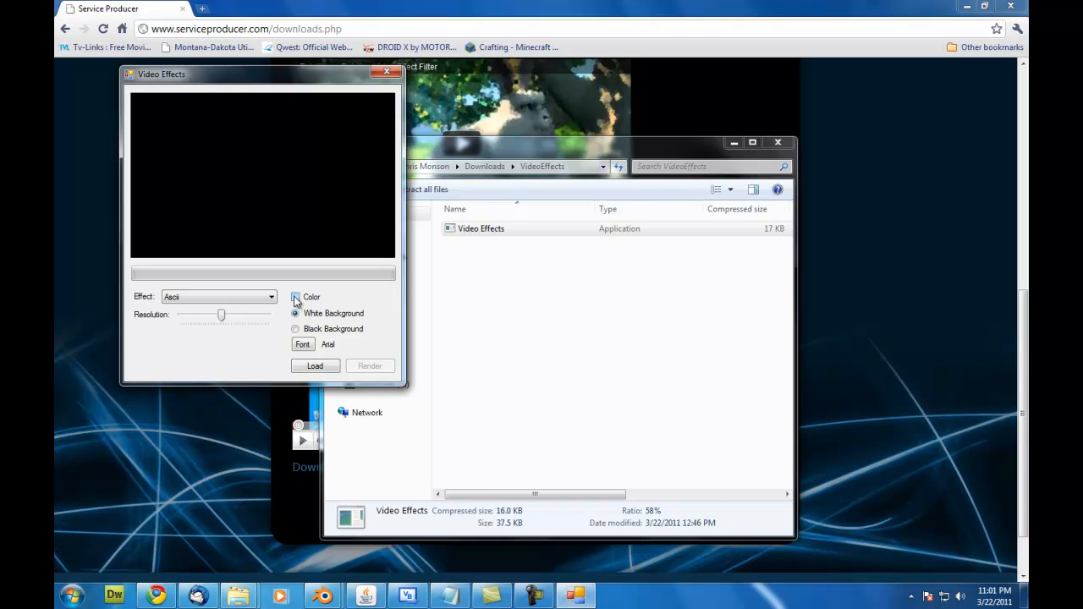
{"action": "left_click", "coordinate": [295, 297]}
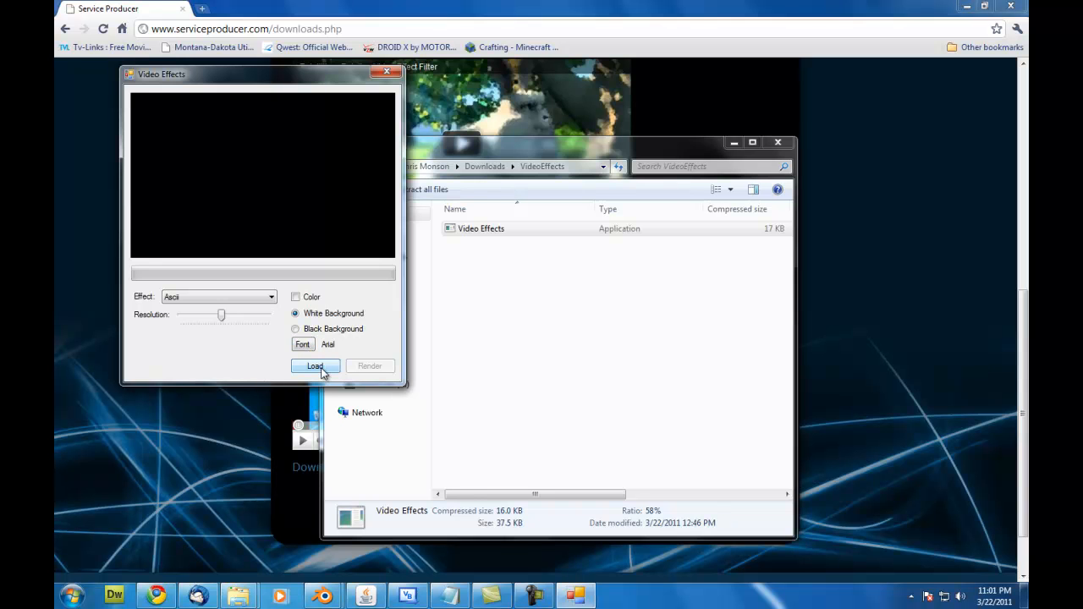
Load the bouncingball image sequence from C:\tmp\bouncingball, starting at frame 0001
{"action": "left_click", "coordinate": [314, 366]}
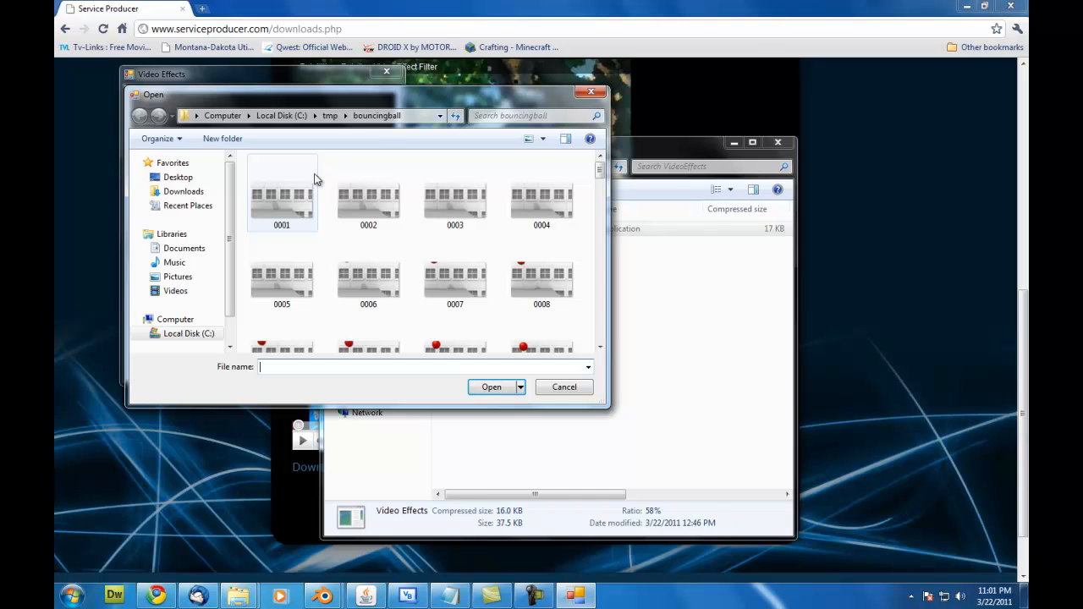
{"action": "left_click", "coordinate": [282, 194]}
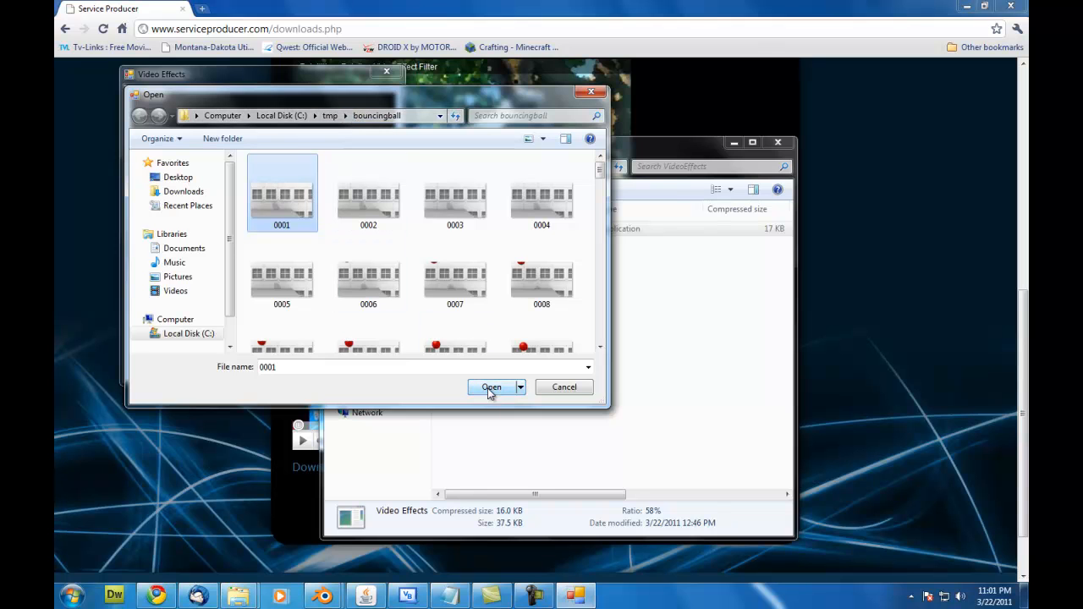
{"action": "left_click", "coordinate": [491, 387]}
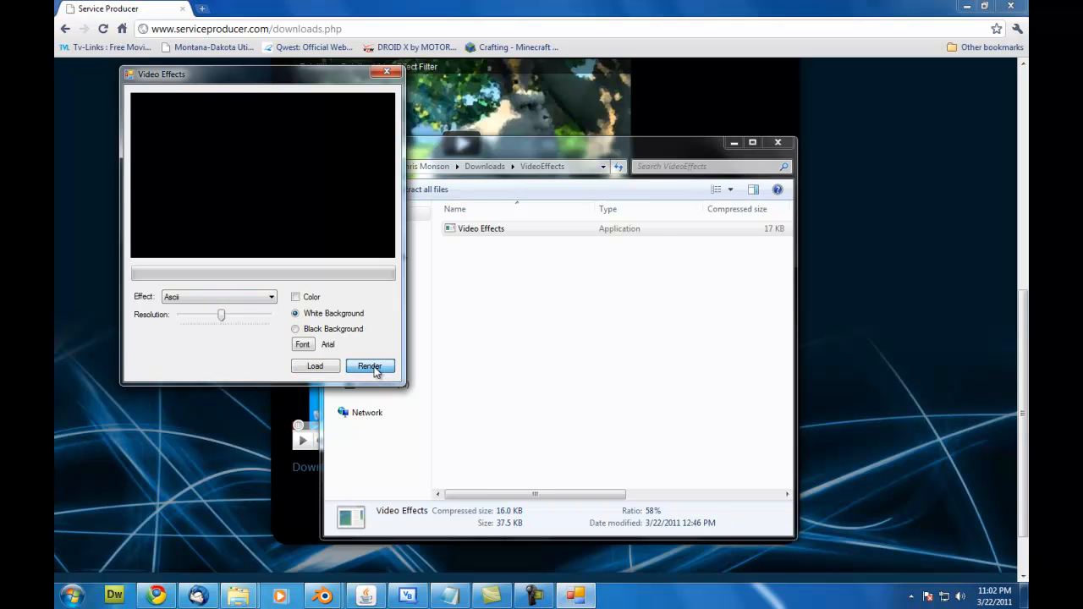
Render ASCII frames into RenderDump, then raise the resolution and restart rendering
{"action": "left_click", "coordinate": [369, 365]}
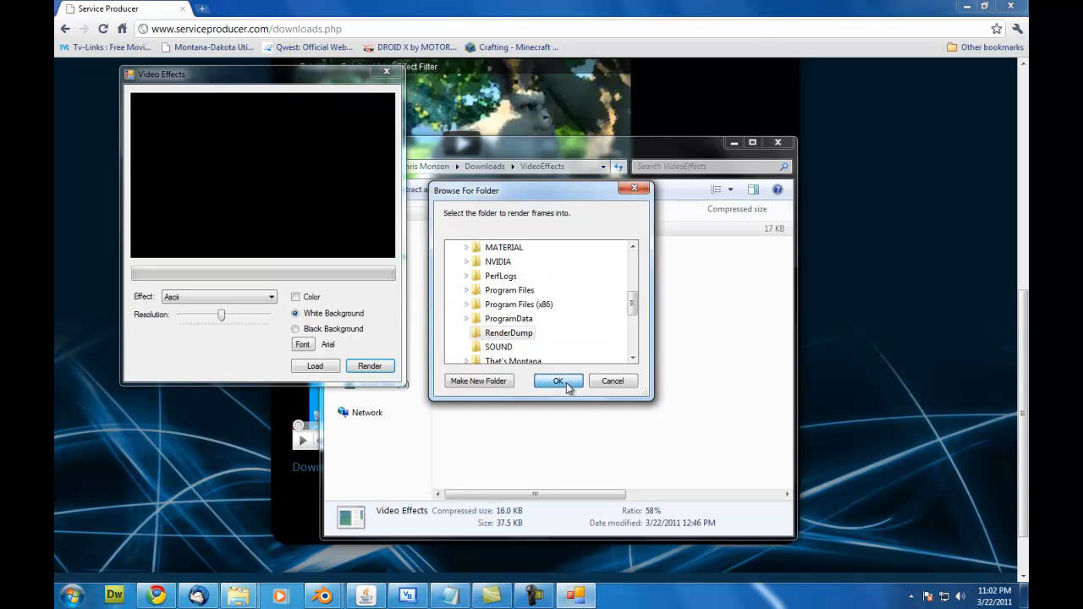
{"action": "left_click", "coordinate": [557, 380]}
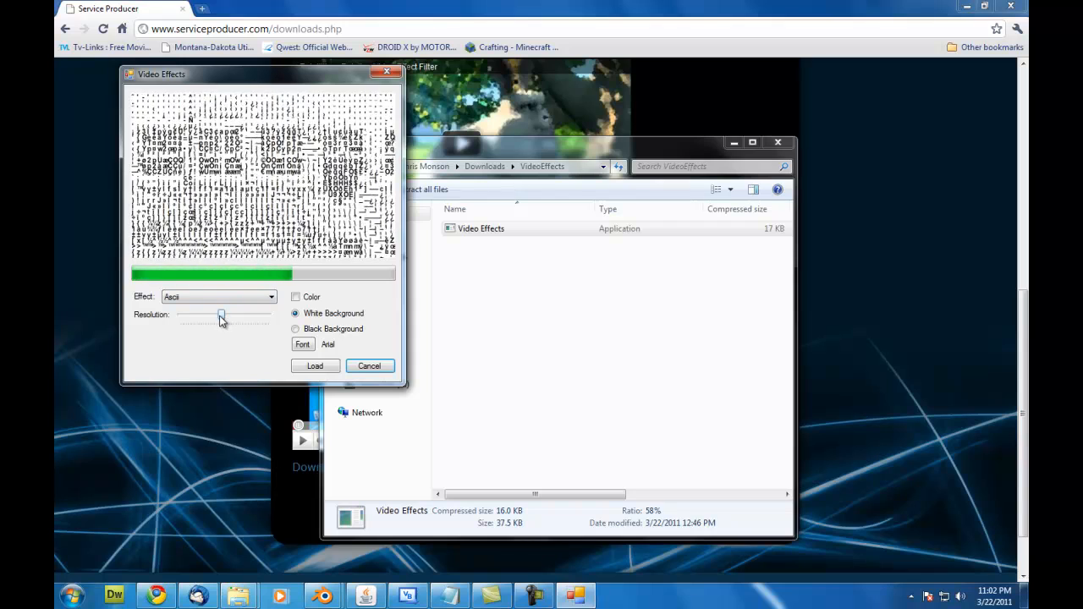
{"action": "left_click_drag", "start_coordinate": [222, 314], "coordinate": [233, 315]}
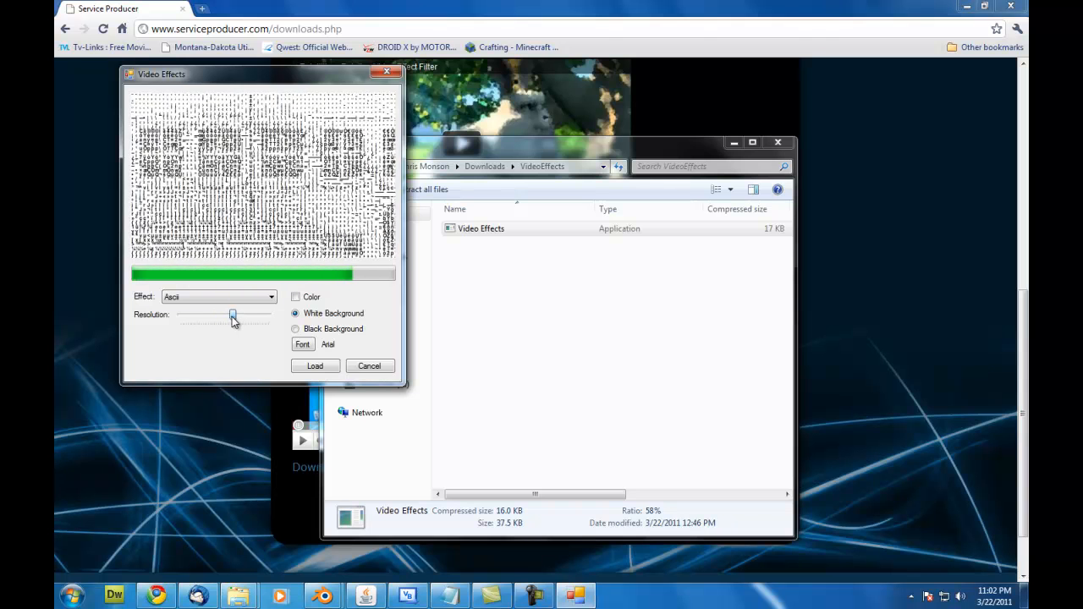
{"action": "left_click_drag", "start_coordinate": [233, 316], "coordinate": [239, 316]}
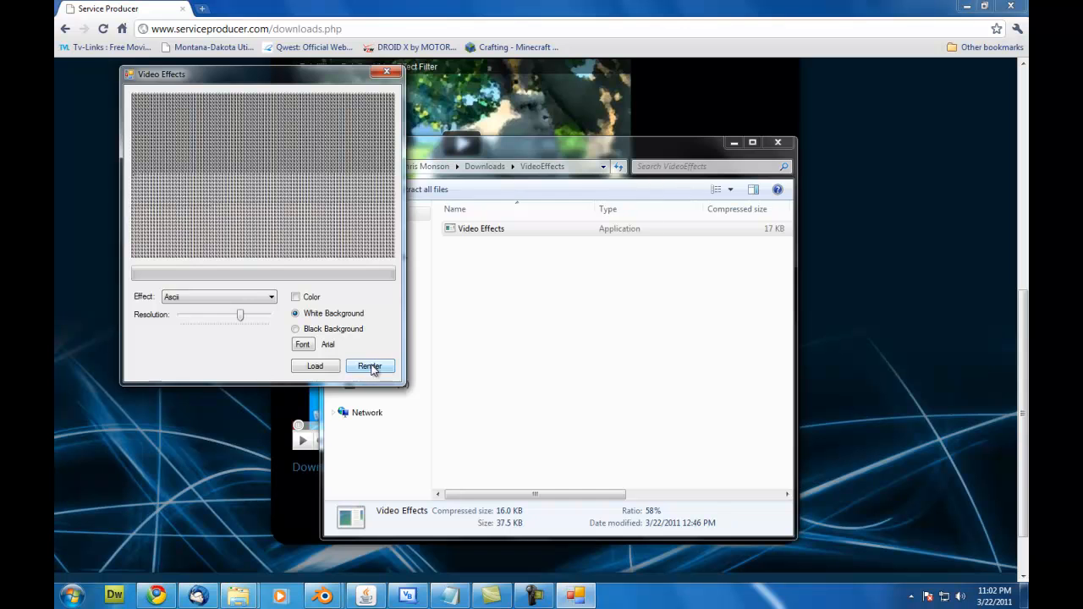
{"action": "left_click", "coordinate": [369, 366]}
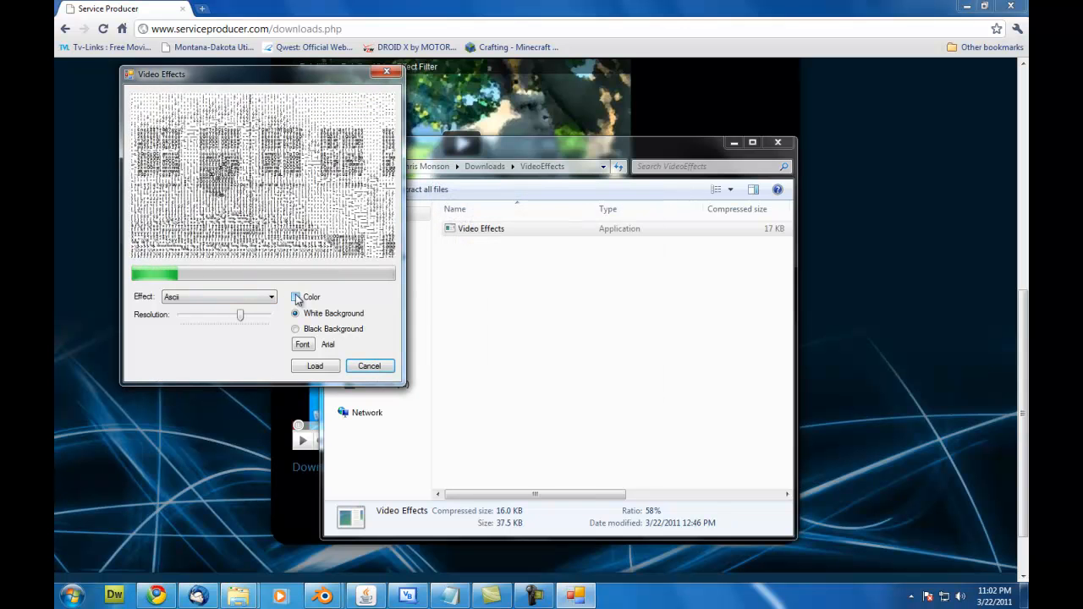
Turn on colour with a black background and lower the resolution for larger characters
{"action": "left_click", "coordinate": [295, 297]}
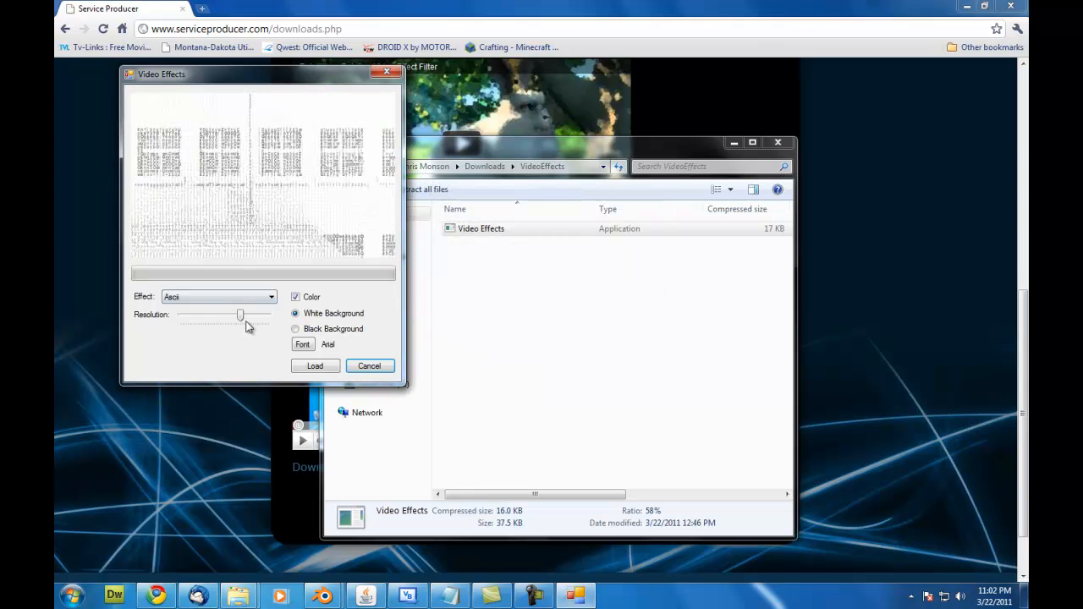
{"action": "left_click", "coordinate": [295, 329]}
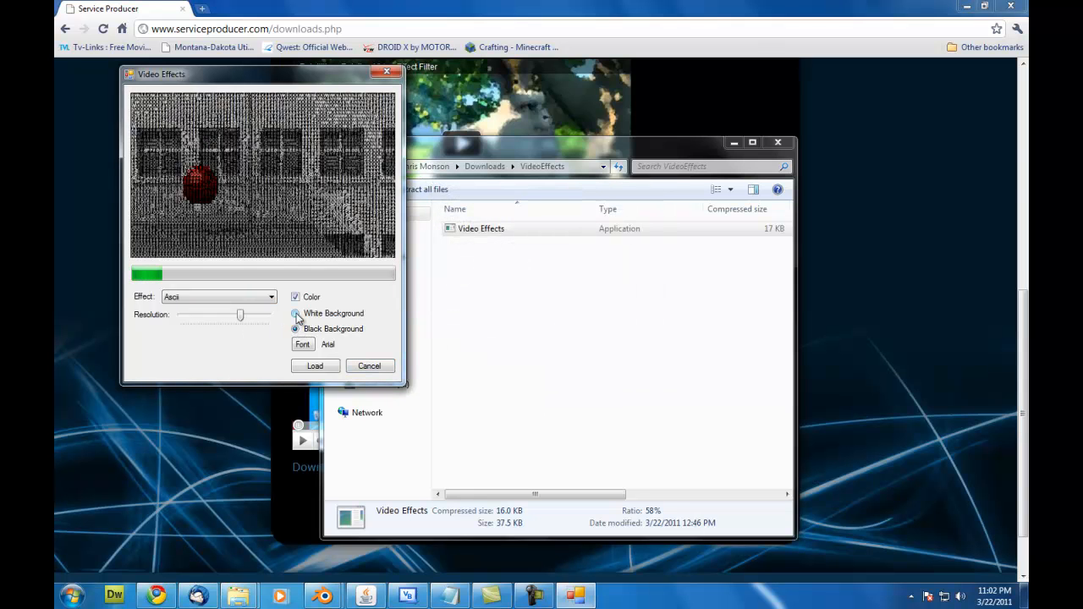
{"action": "left_click", "coordinate": [296, 329]}
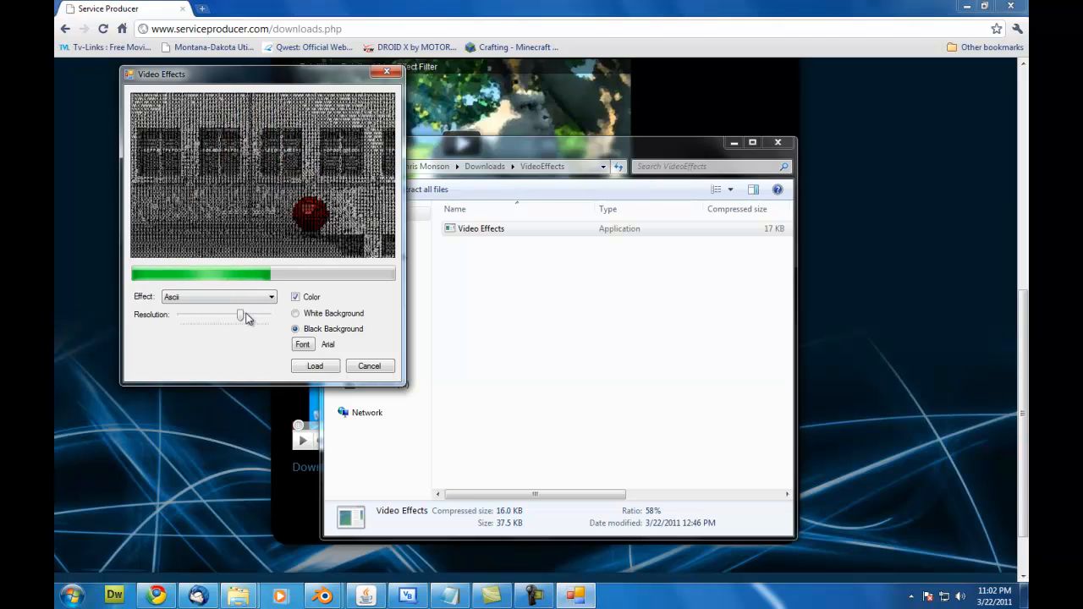
{"action": "left_click_drag", "start_coordinate": [241, 314], "coordinate": [202, 315]}
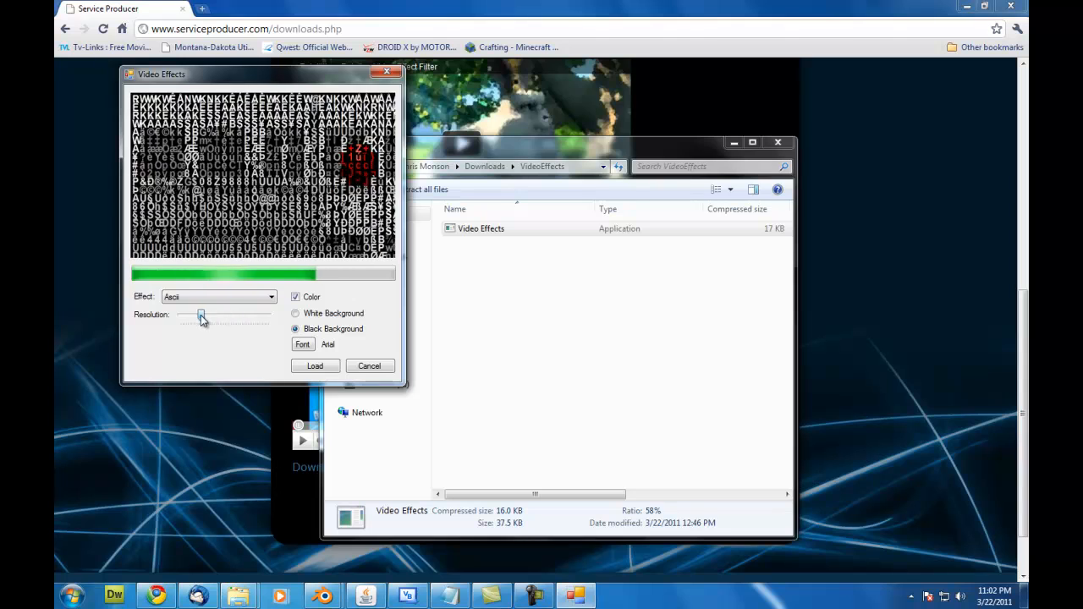
{"action": "left_click_drag", "start_coordinate": [201, 316], "coordinate": [213, 316]}
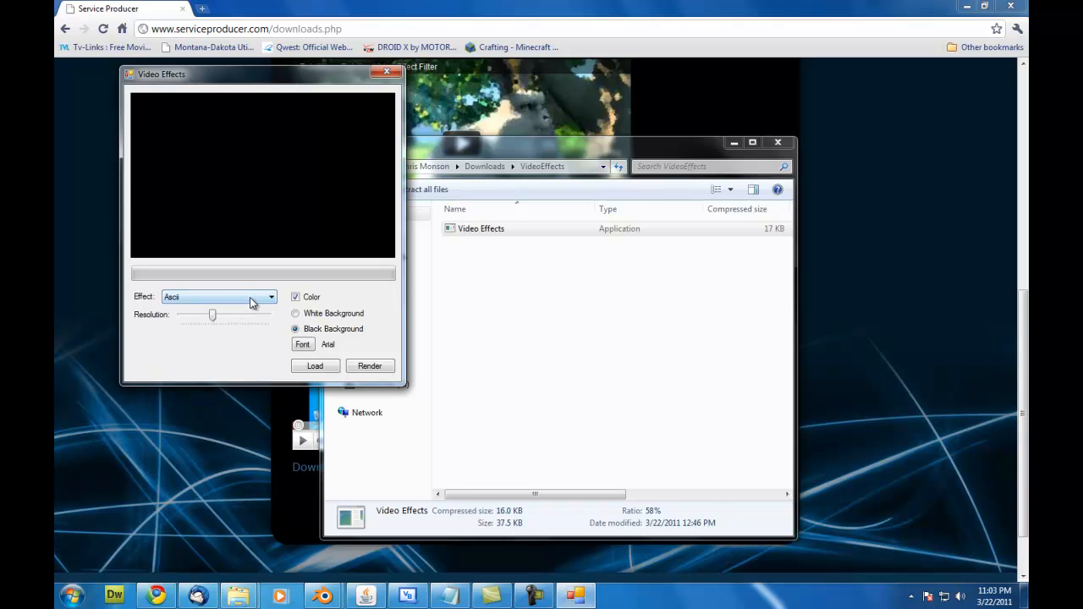
{"action": "mouse_move", "coordinate": [241, 303]}
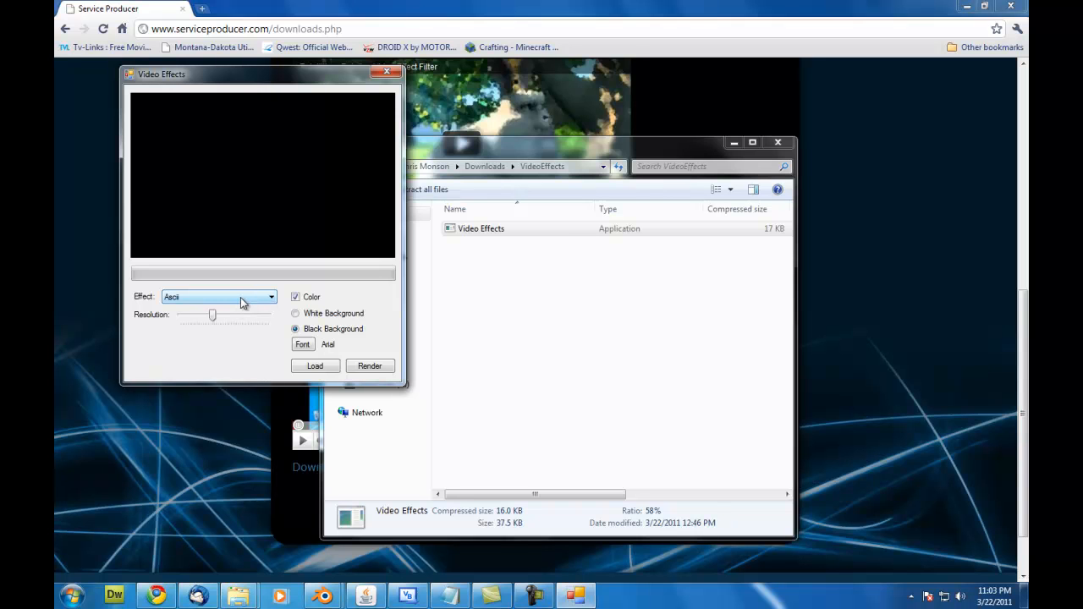
{"action": "mouse_move", "coordinate": [256, 302]}
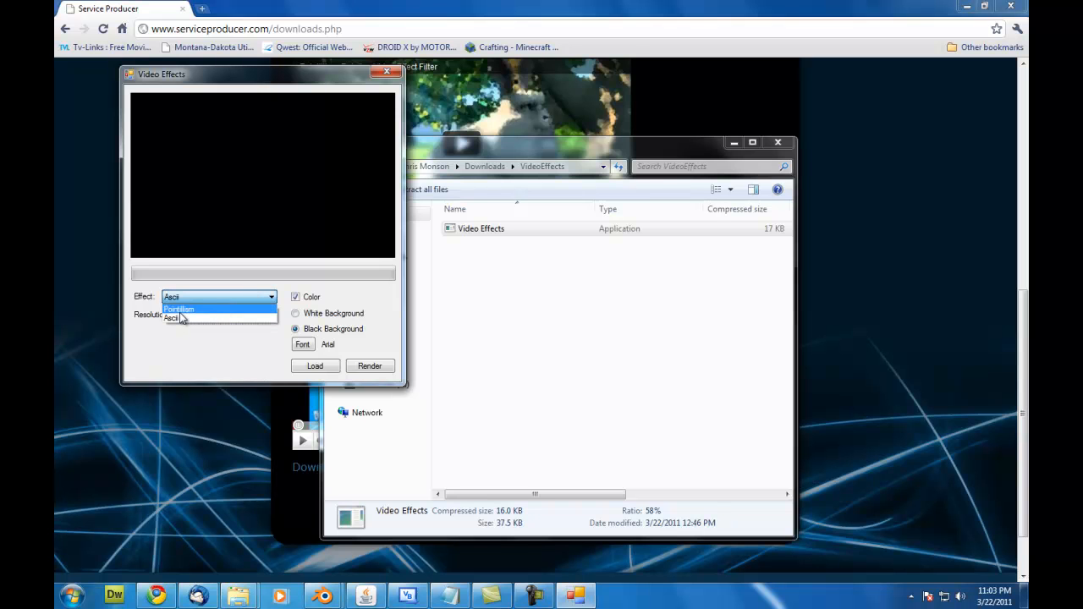
Switch the effect to Pointillism and start rendering into the confirmed output folder
{"action": "left_click", "coordinate": [179, 309]}
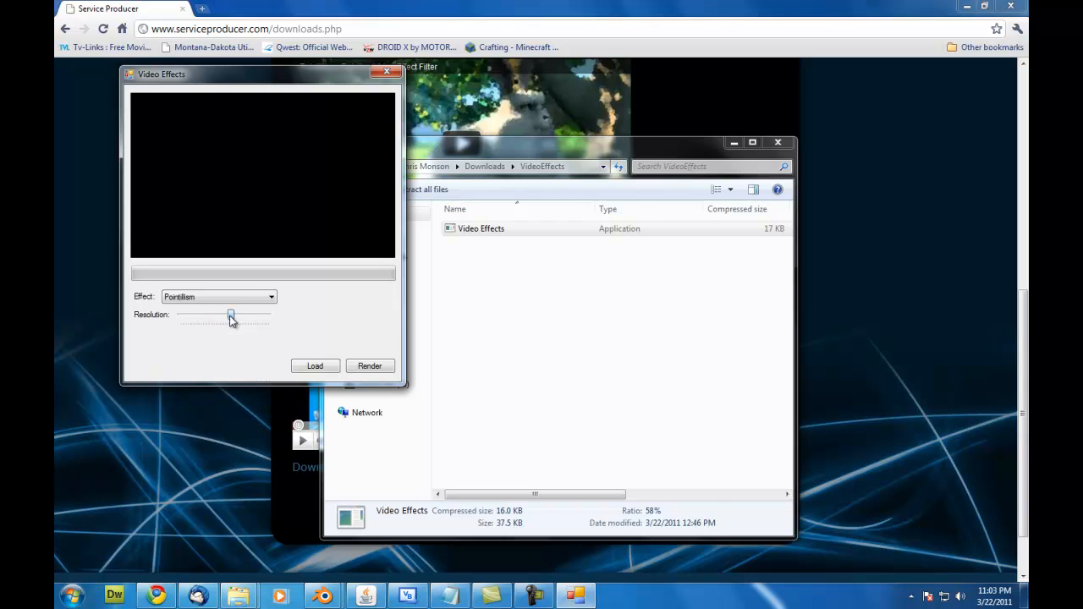
{"action": "left_click", "coordinate": [369, 365]}
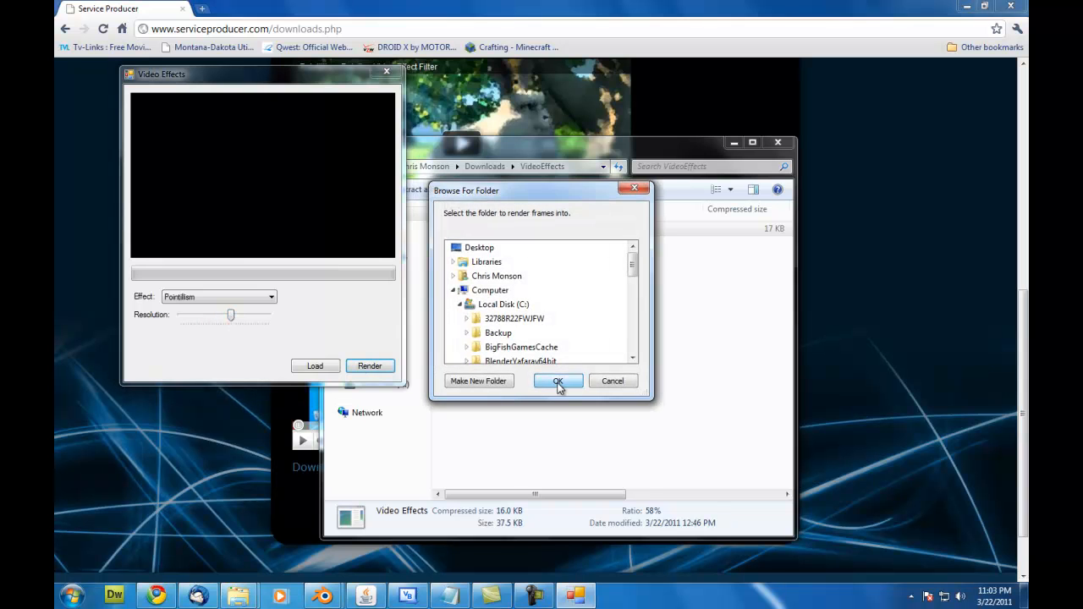
{"action": "left_click", "coordinate": [558, 381]}
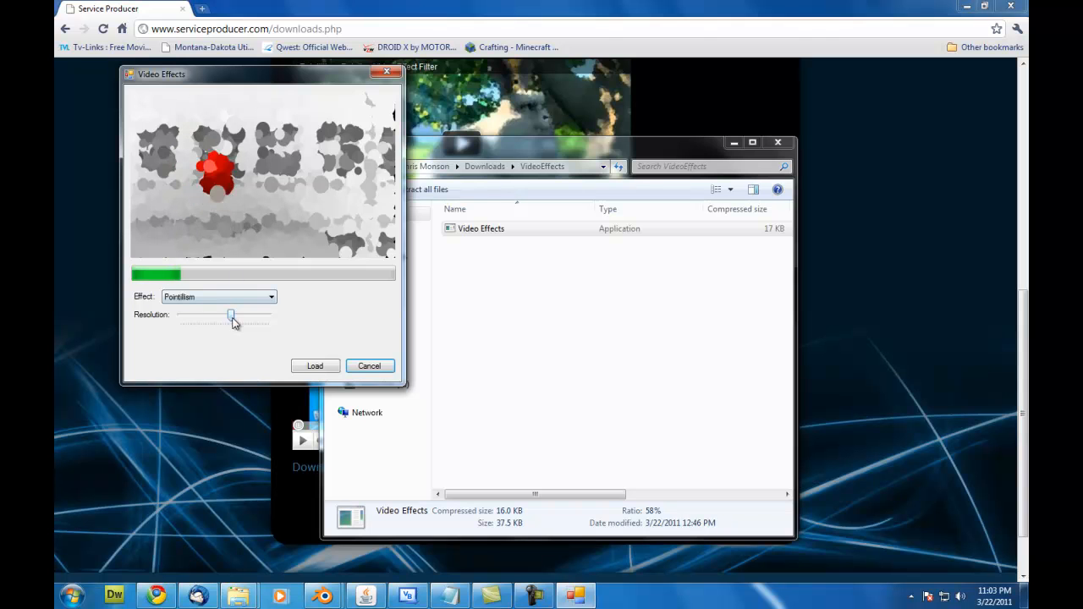
Increase the pointillism resolution for finer dots while the render runs
{"action": "left_click_drag", "start_coordinate": [231, 314], "coordinate": [239, 314]}
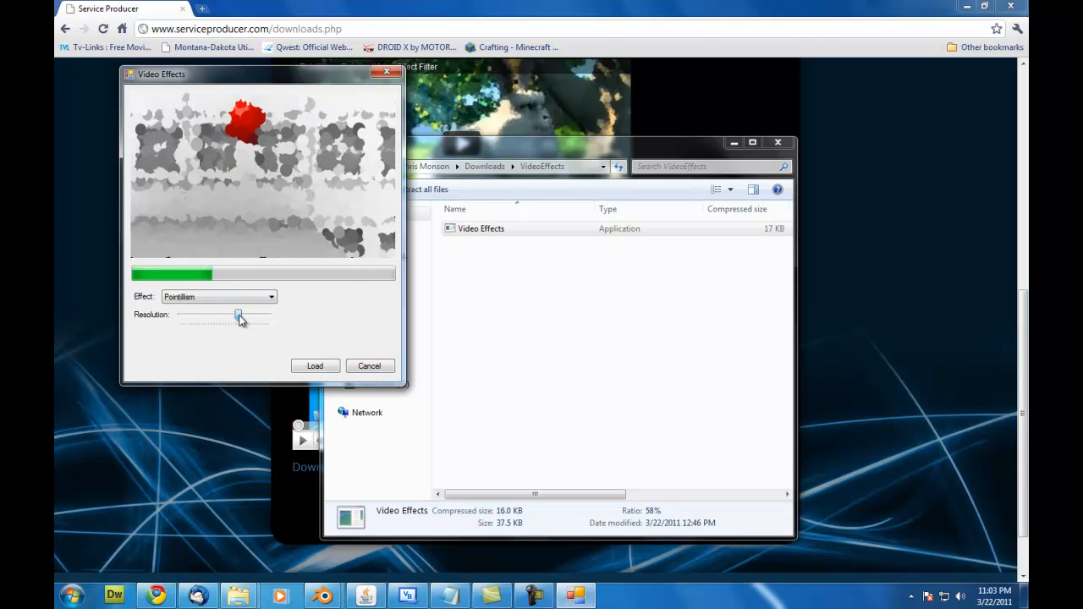
{"action": "left_click_drag", "start_coordinate": [240, 315], "coordinate": [248, 315]}
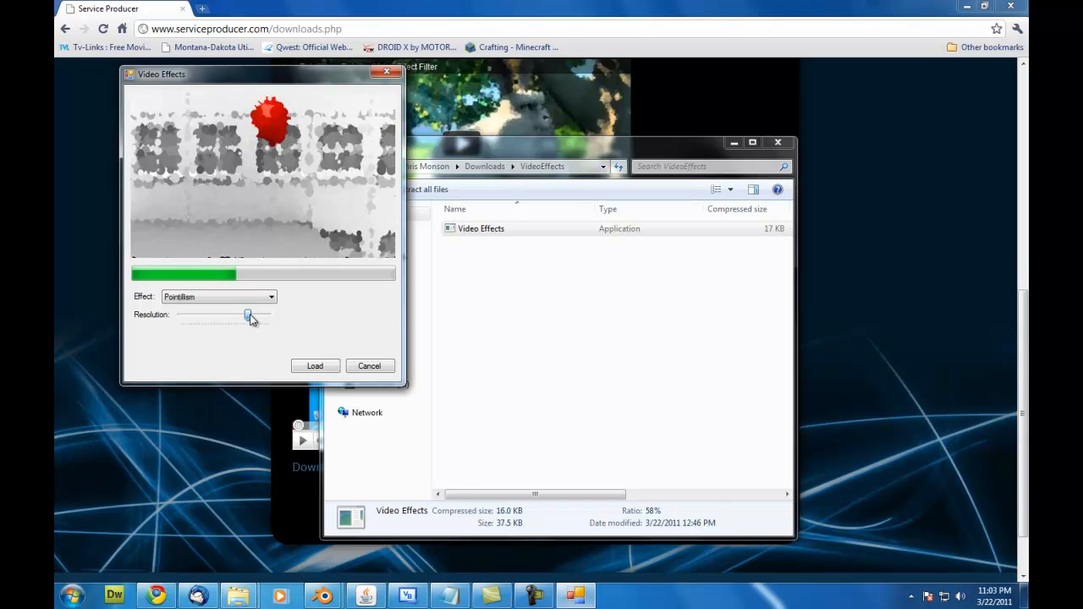
{"action": "left_click_drag", "start_coordinate": [245, 315], "coordinate": [258, 315]}
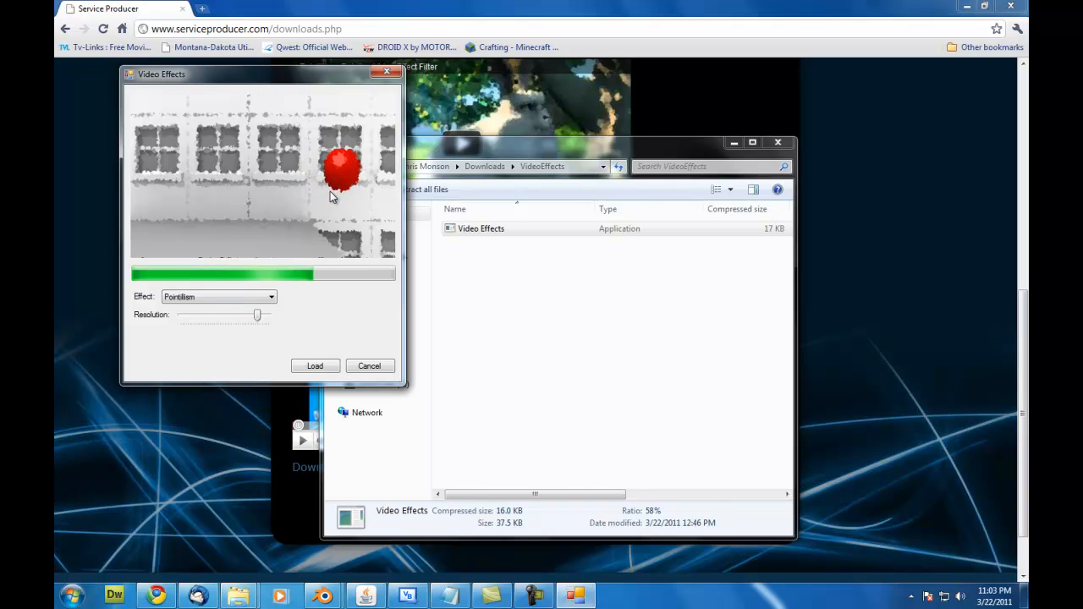
{"action": "left_click_drag", "start_coordinate": [257, 314], "coordinate": [258, 320]}
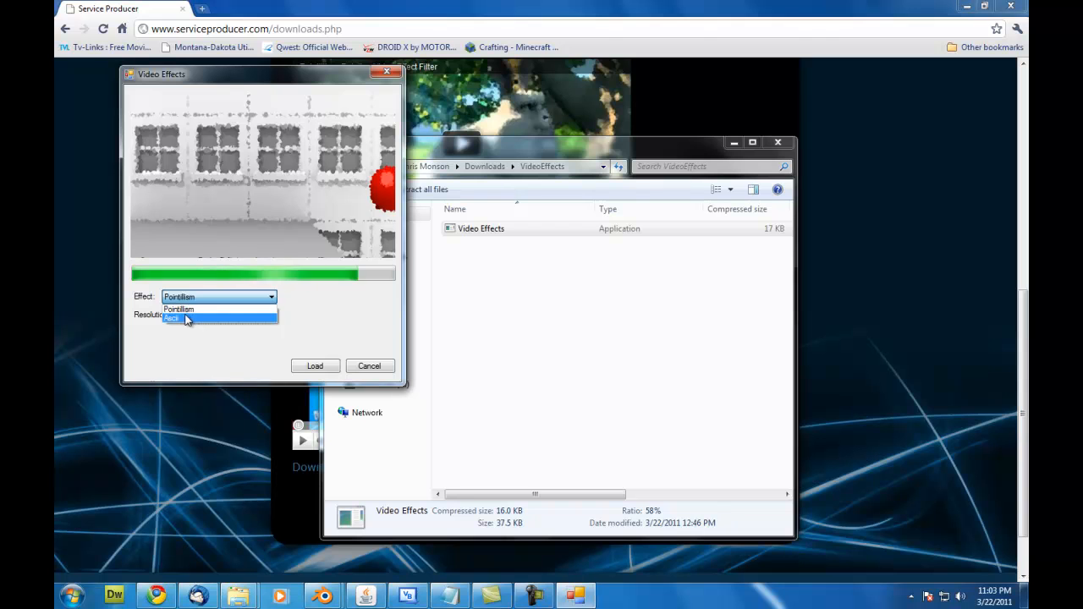
Switch back to Ascii on a White Background and start a new render
{"action": "left_click", "coordinate": [172, 319]}
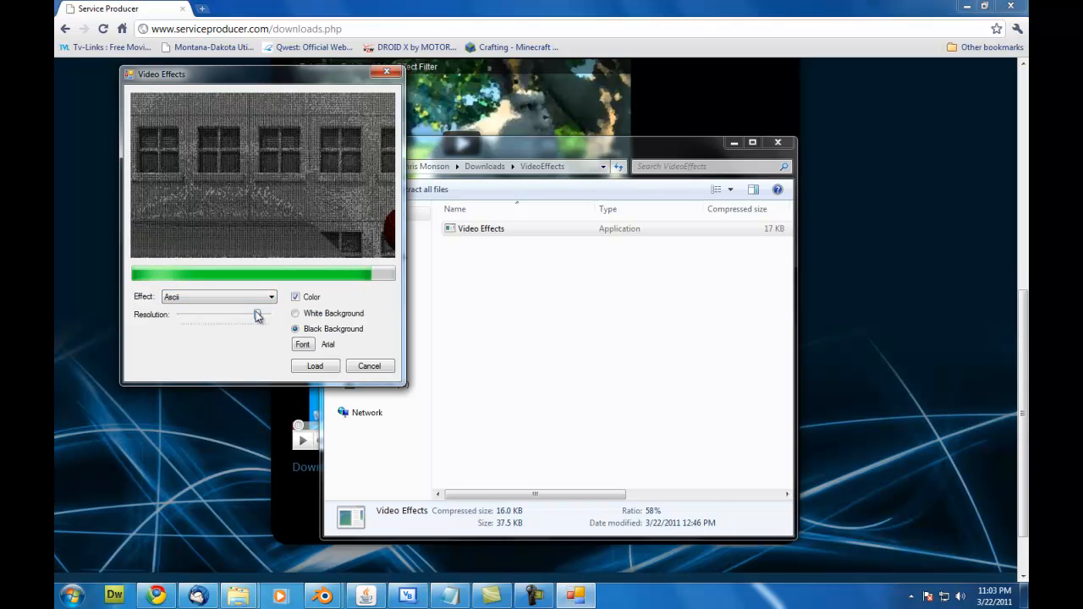
{"action": "left_click", "coordinate": [295, 297]}
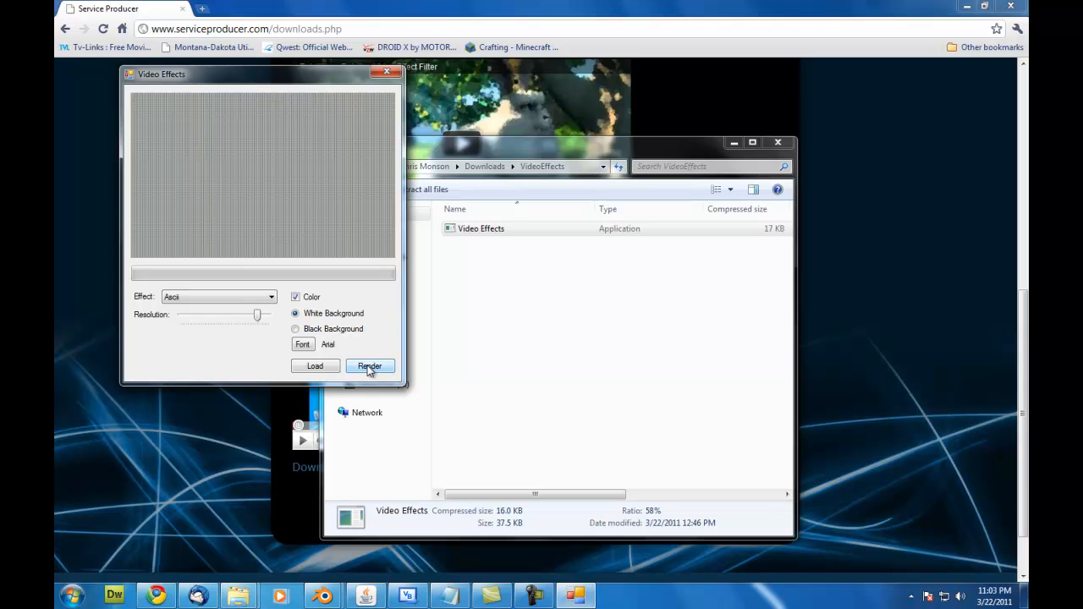
{"action": "left_click", "coordinate": [369, 366]}
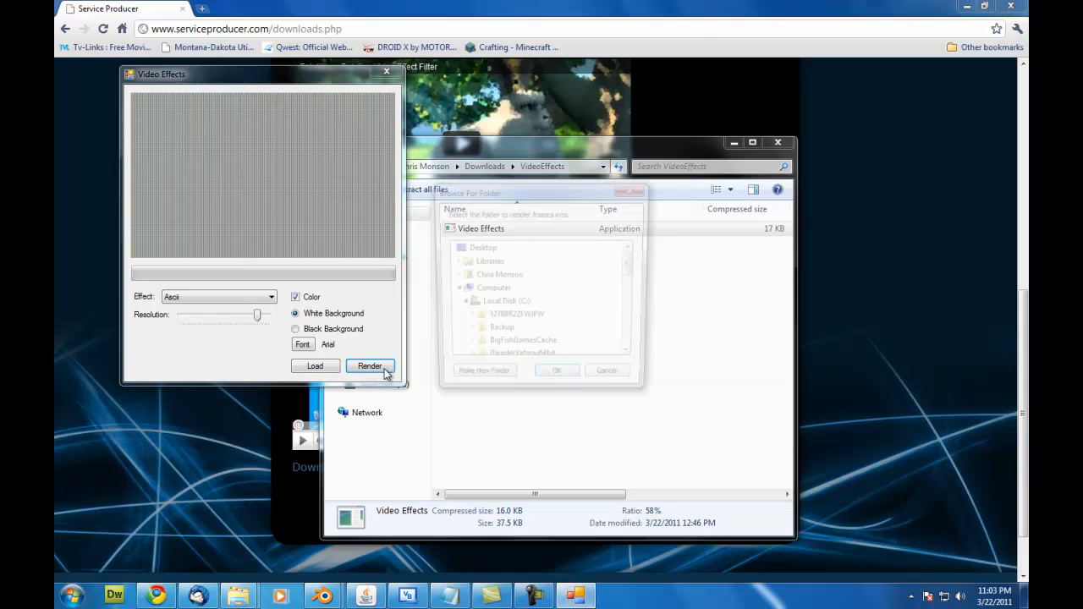
{"action": "left_click", "coordinate": [368, 366]}
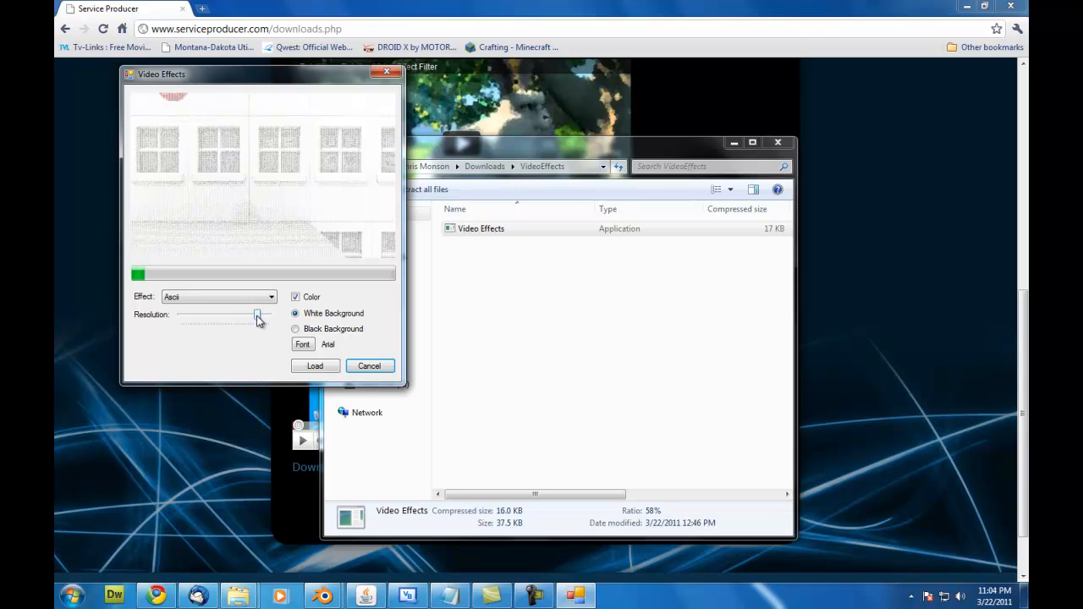
{"action": "left_click_drag", "start_coordinate": [258, 315], "coordinate": [258, 314]}
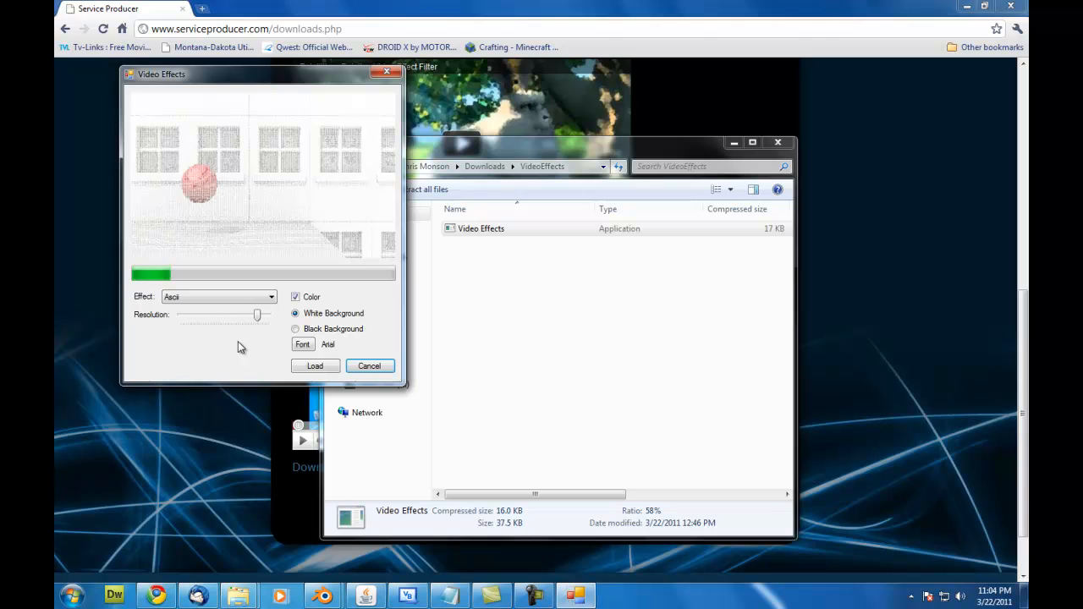
{"action": "mouse_move", "coordinate": [235, 556]}
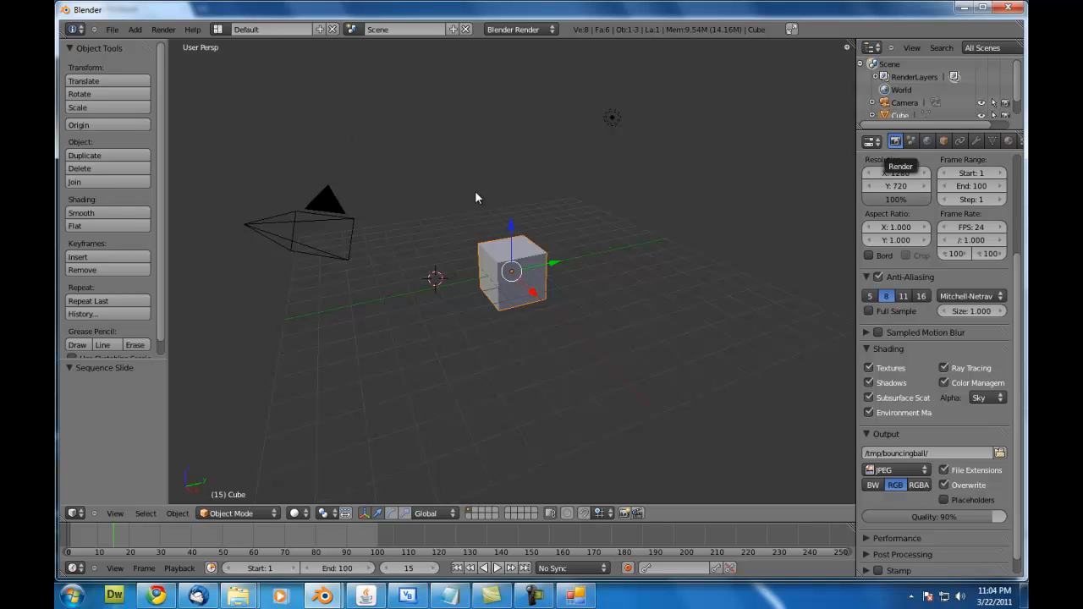
Switch to the Video Editing layout and add the C:\RenderDump frames as an image strip
{"action": "left_click", "coordinate": [218, 29]}
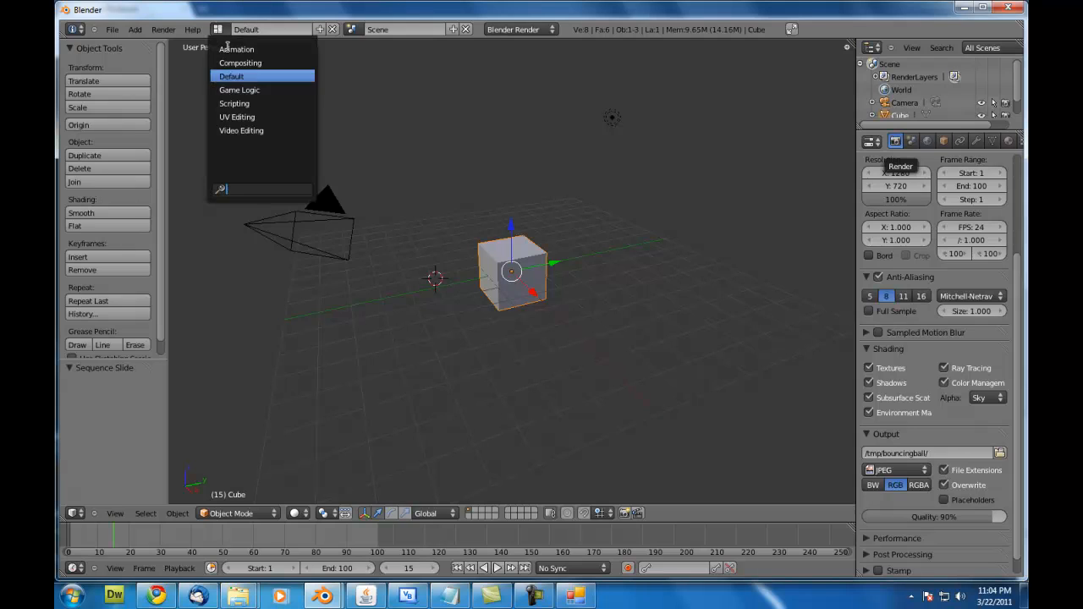
{"action": "left_click", "coordinate": [241, 130]}
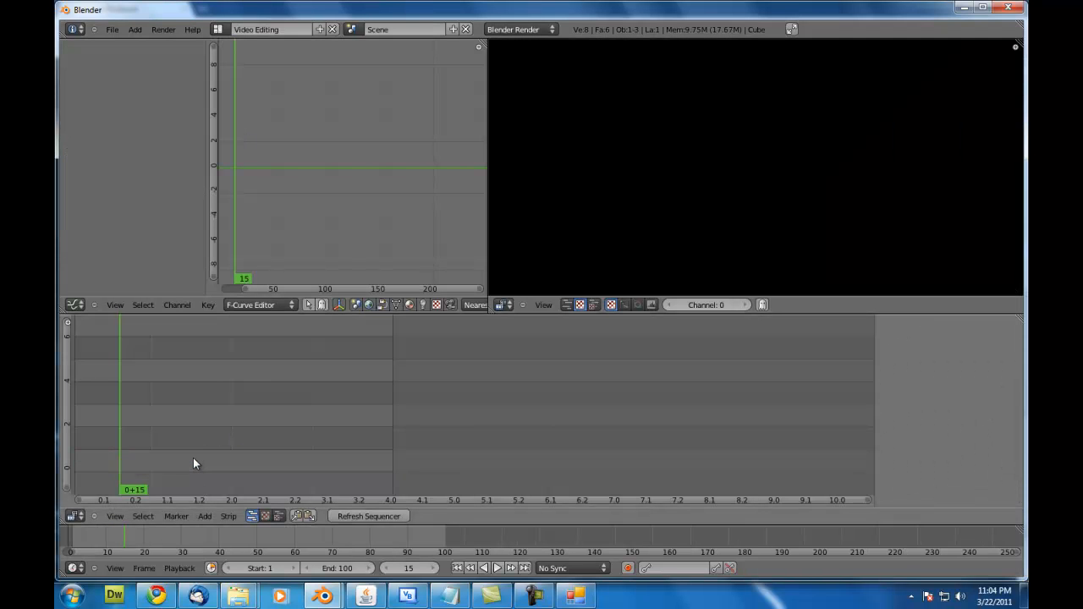
{"action": "left_click", "coordinate": [204, 516]}
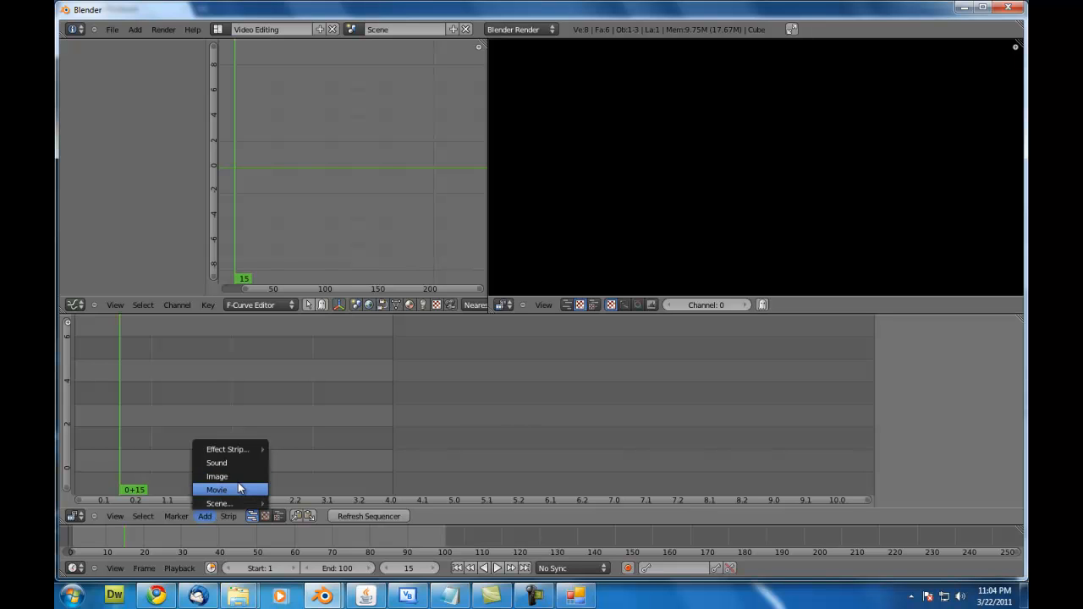
{"action": "left_click", "coordinate": [216, 490]}
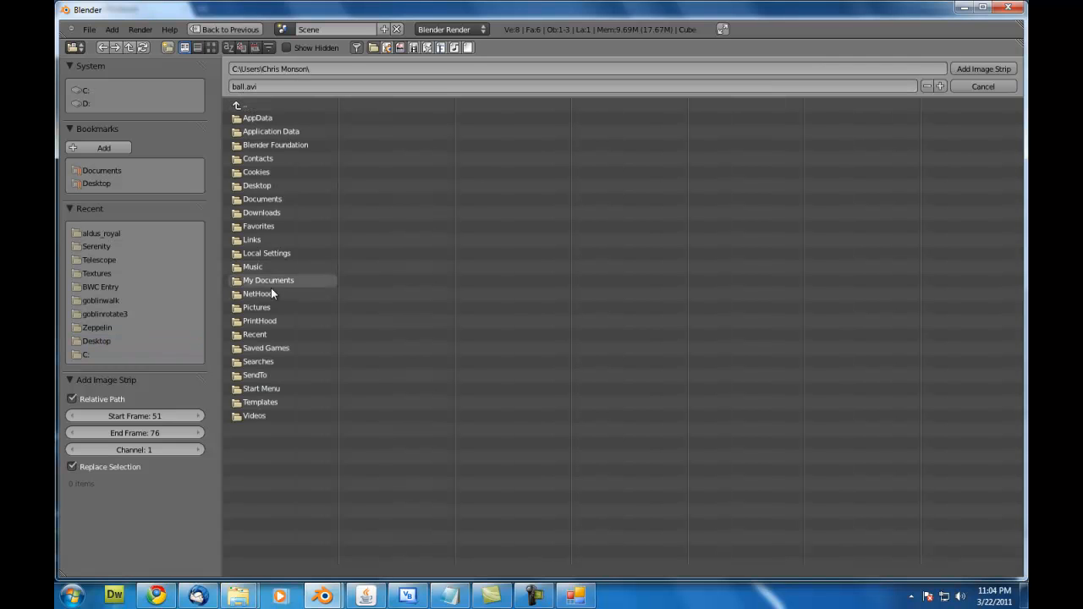
{"action": "left_click", "coordinate": [245, 104]}
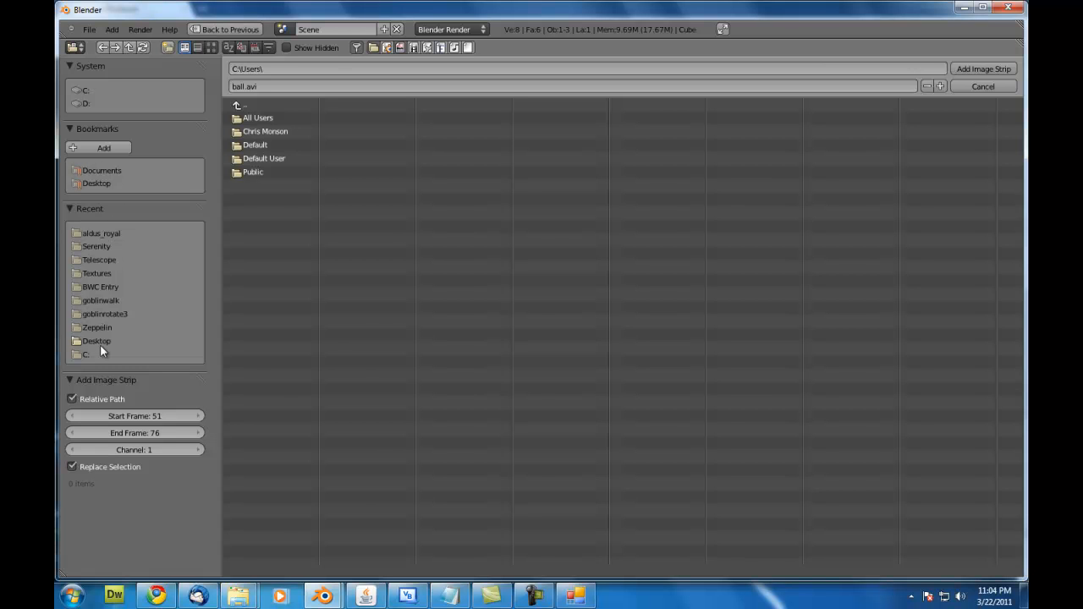
{"action": "left_click", "coordinate": [84, 89]}
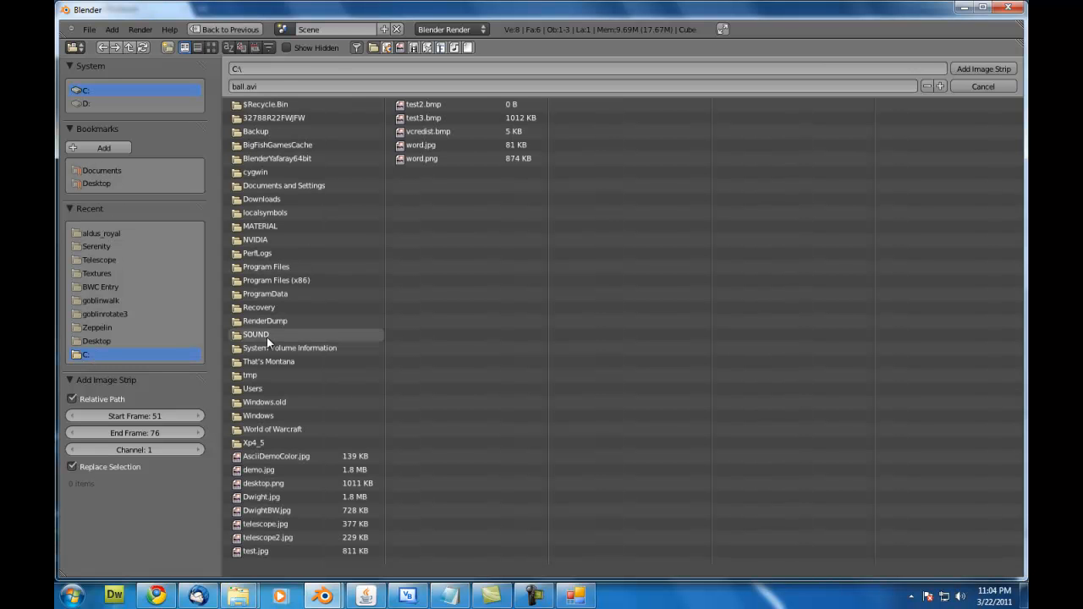
{"action": "double_click", "coordinate": [265, 321]}
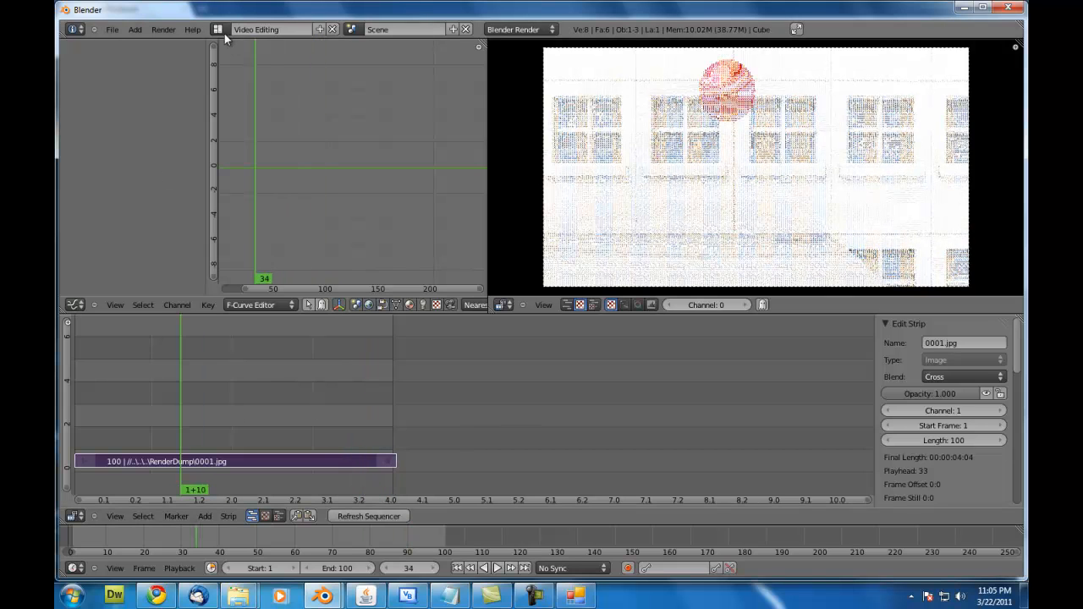
Return to the Default layout, change the output format from JPEG to H.264, and set the save location
{"action": "left_click", "coordinate": [219, 28]}
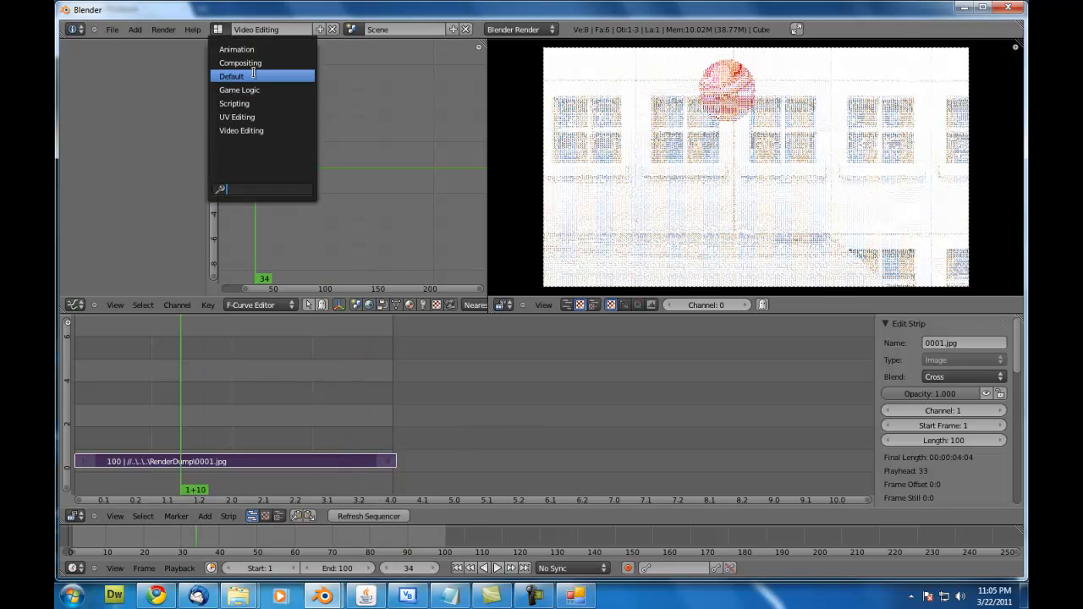
{"action": "left_click", "coordinate": [231, 76]}
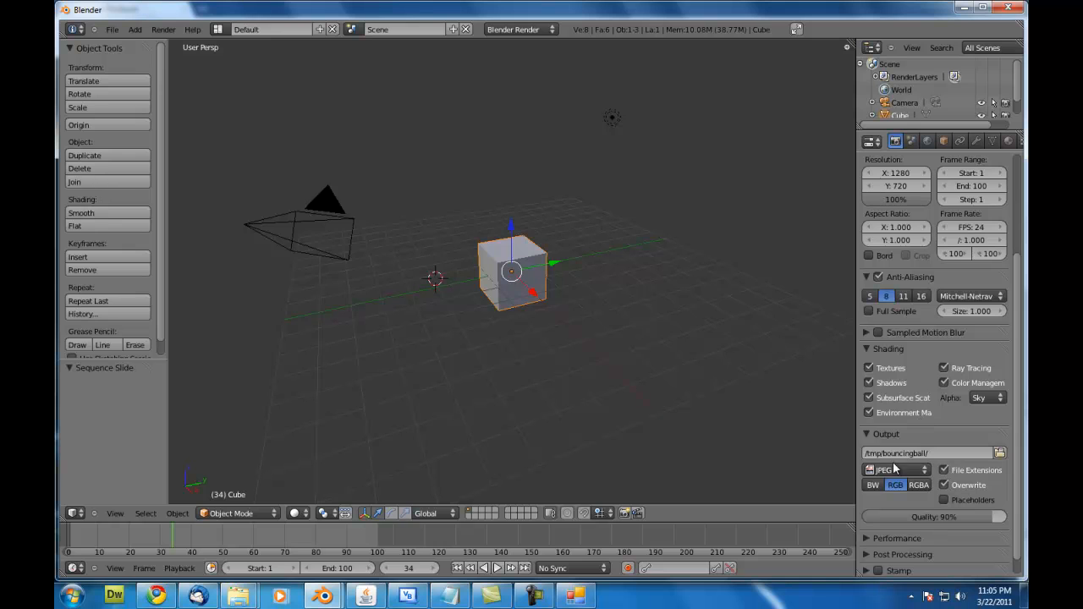
{"action": "left_click", "coordinate": [894, 469]}
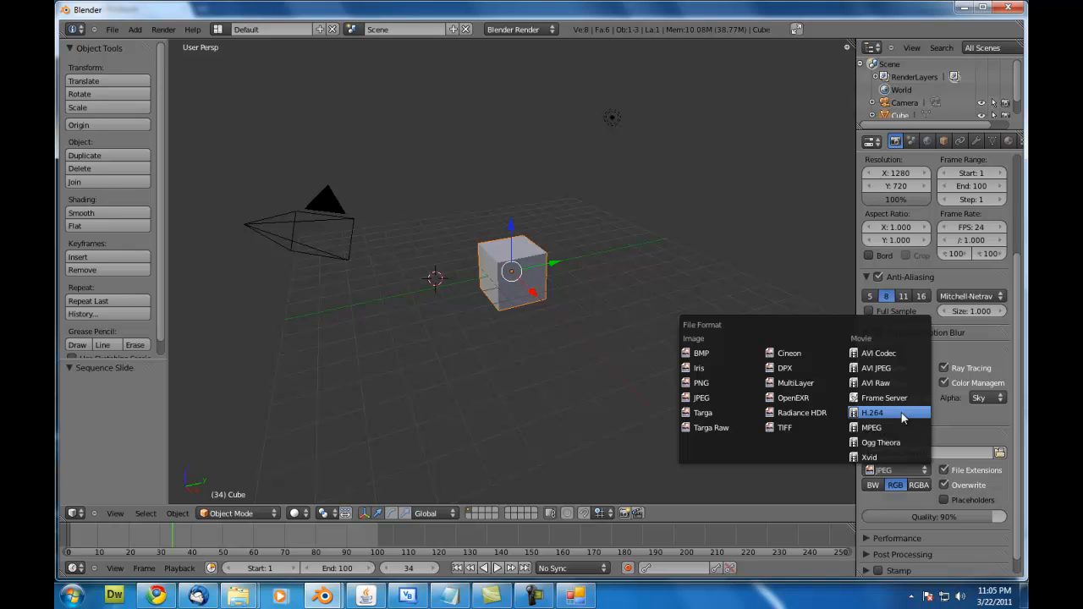
{"action": "left_click", "coordinate": [873, 413]}
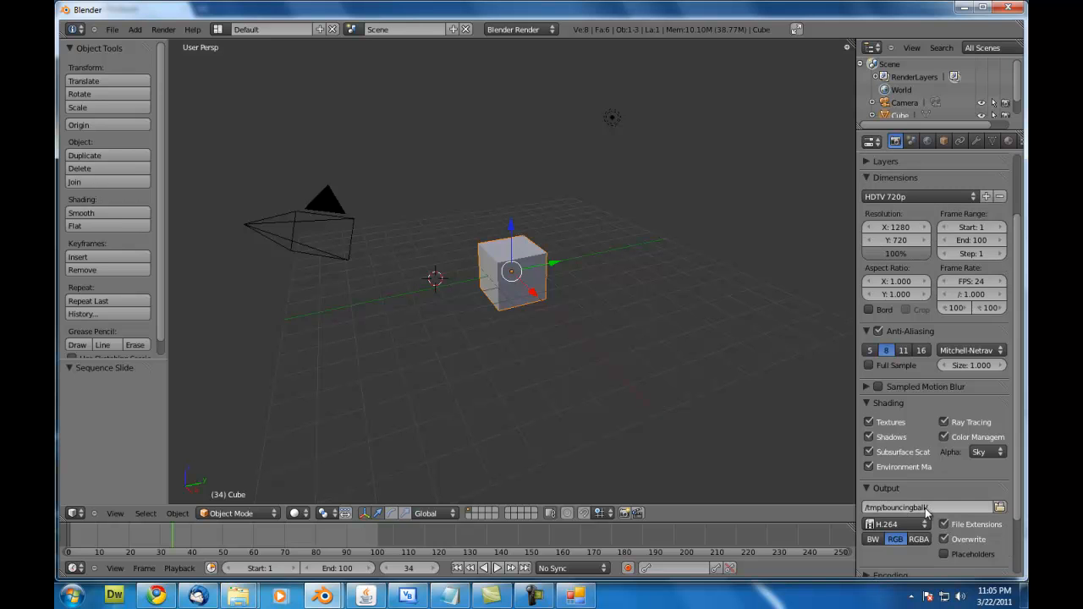
{"action": "left_click", "coordinate": [161, 29]}
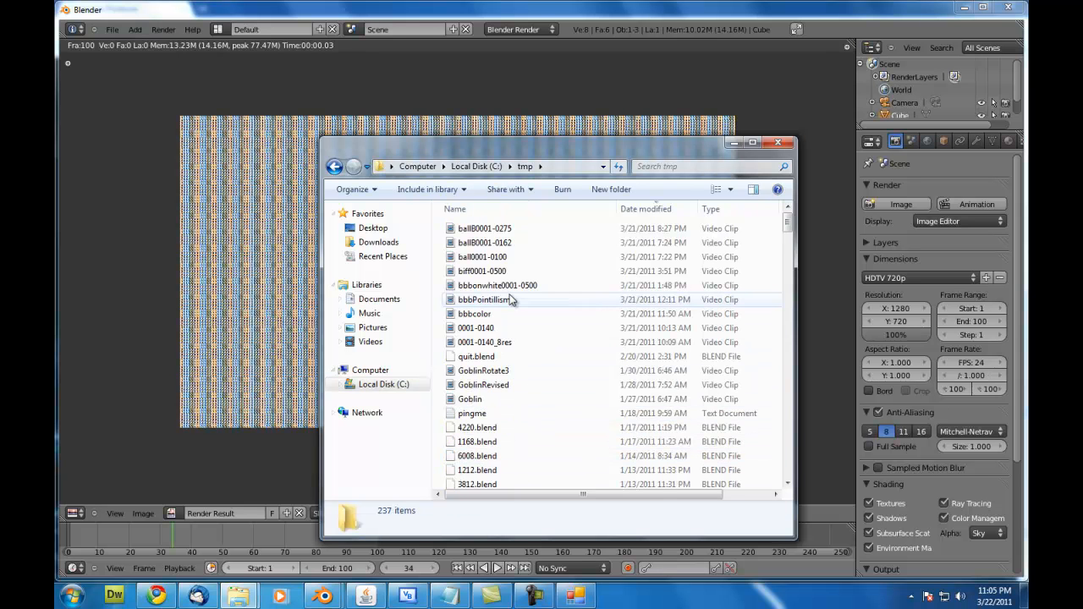
Open the 0001-0100 video in the bouncingball folder and play it in Media Player
{"action": "scroll", "scroll_direction": "down", "scroll_amount": 3}
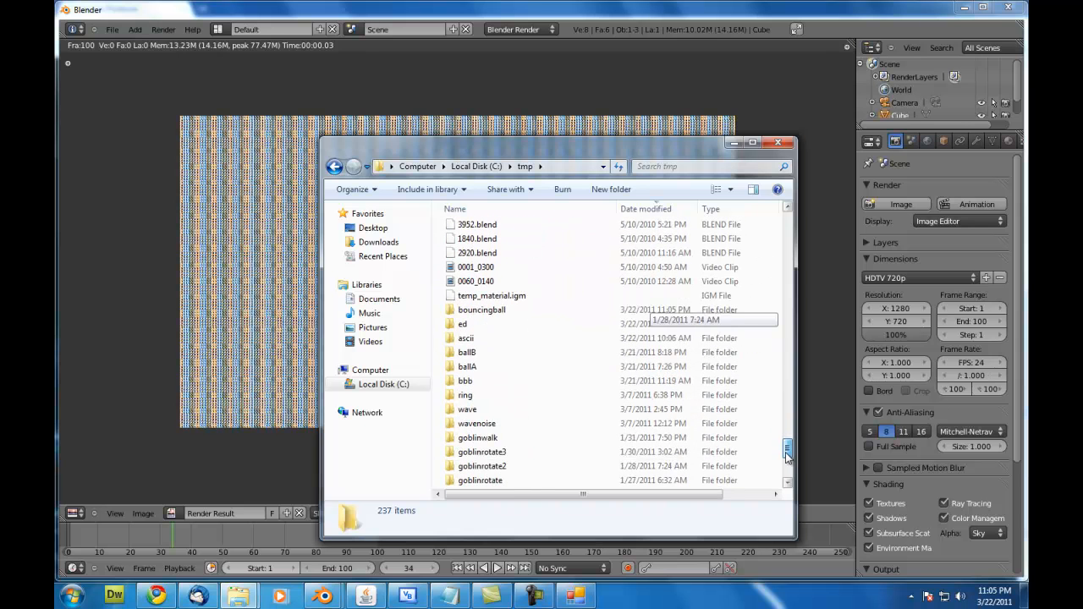
{"action": "double_click", "coordinate": [482, 310]}
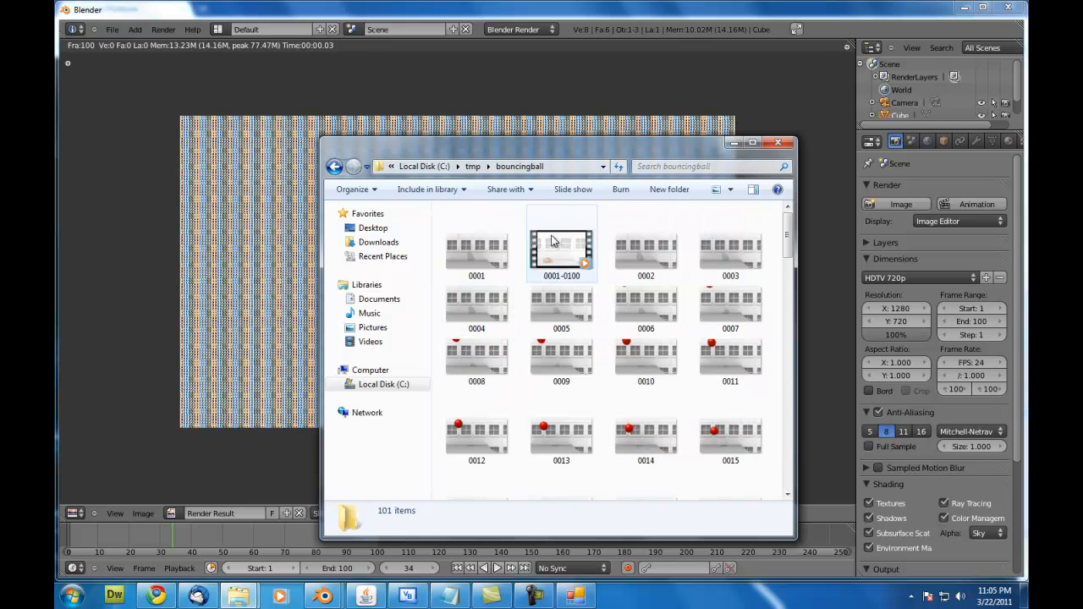
{"action": "double_click", "coordinate": [561, 248]}
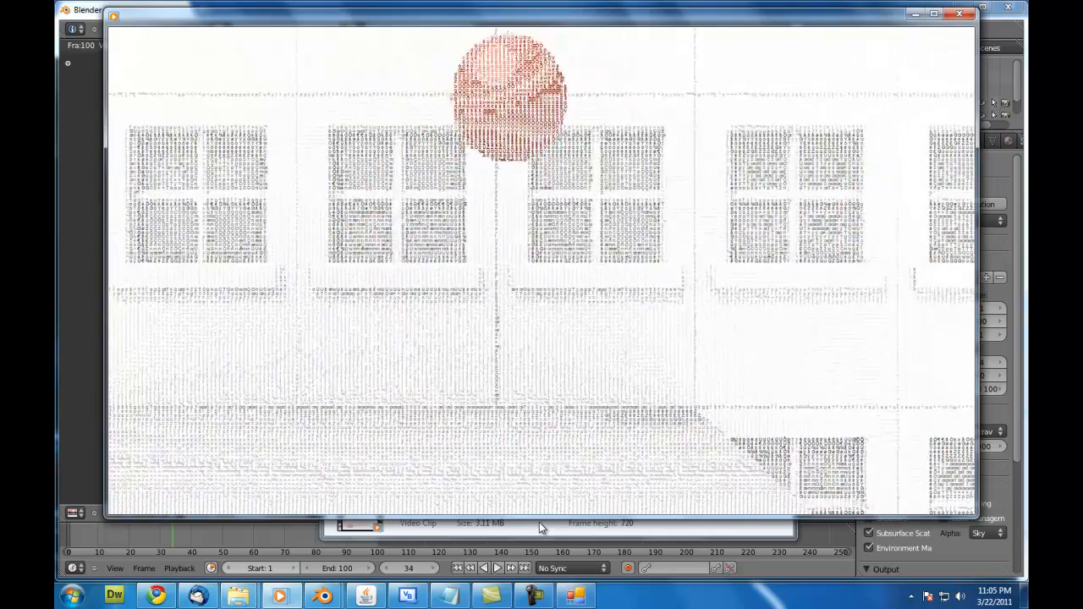
{"action": "left_click", "coordinate": [542, 496]}
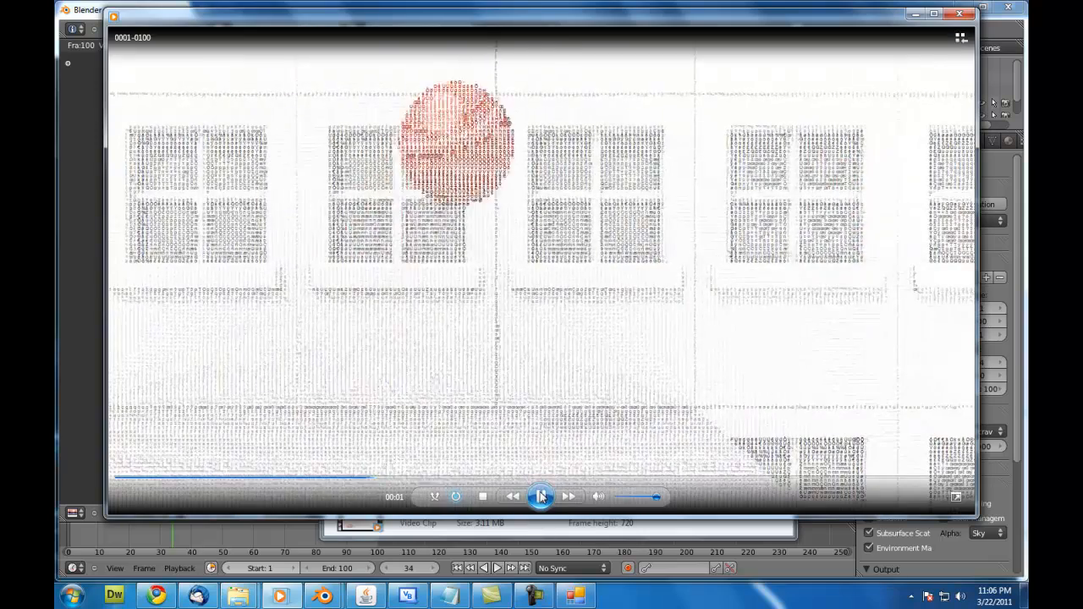